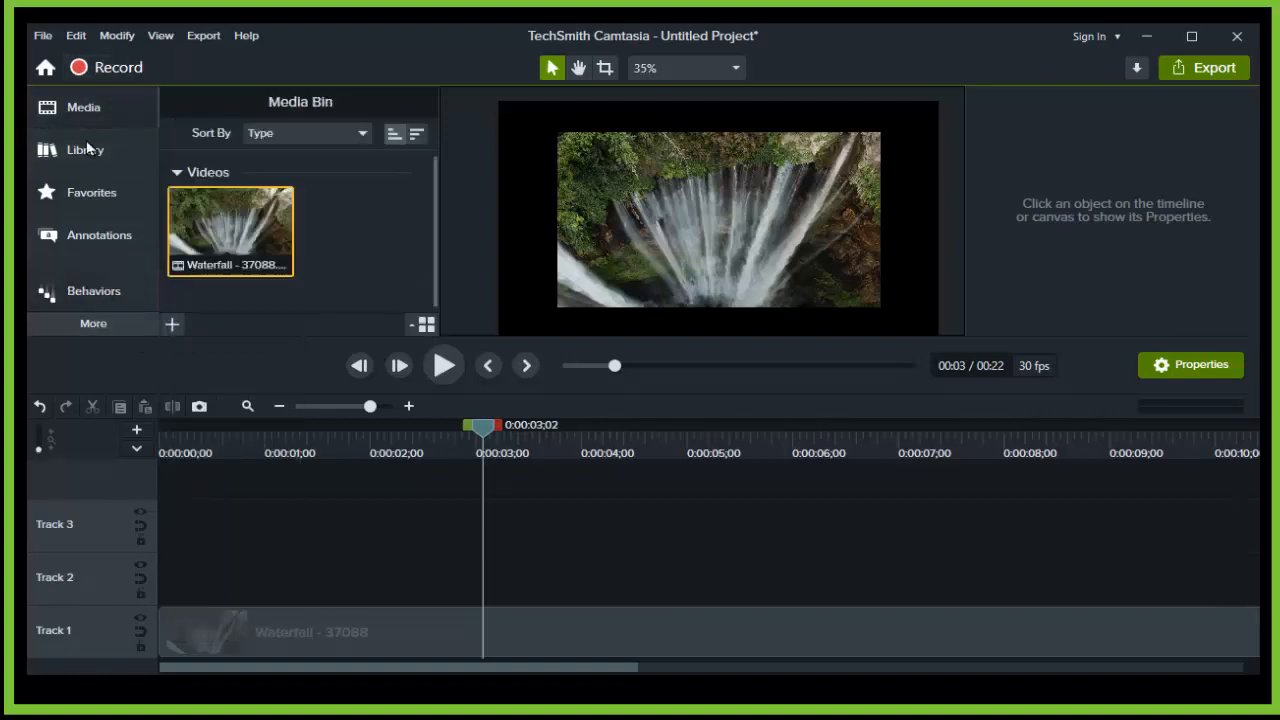
pyautogui.moveTo(230, 230)
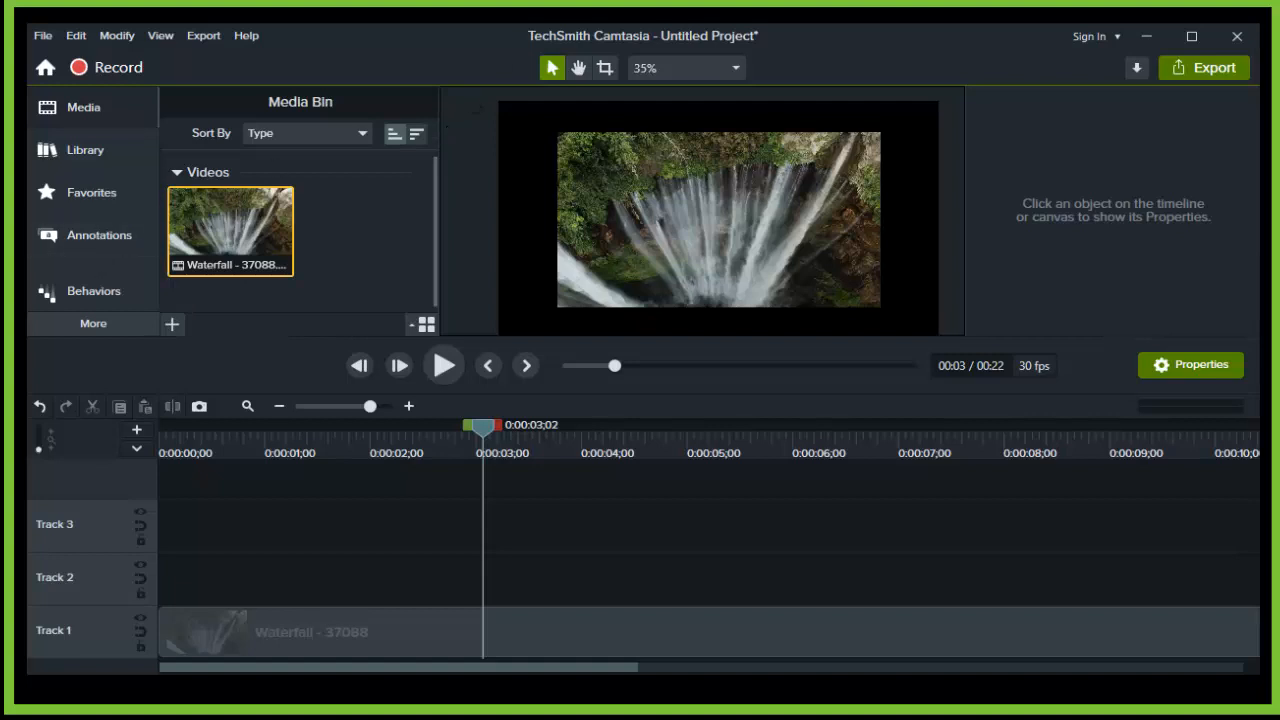
pyautogui.moveTo(90, 280)
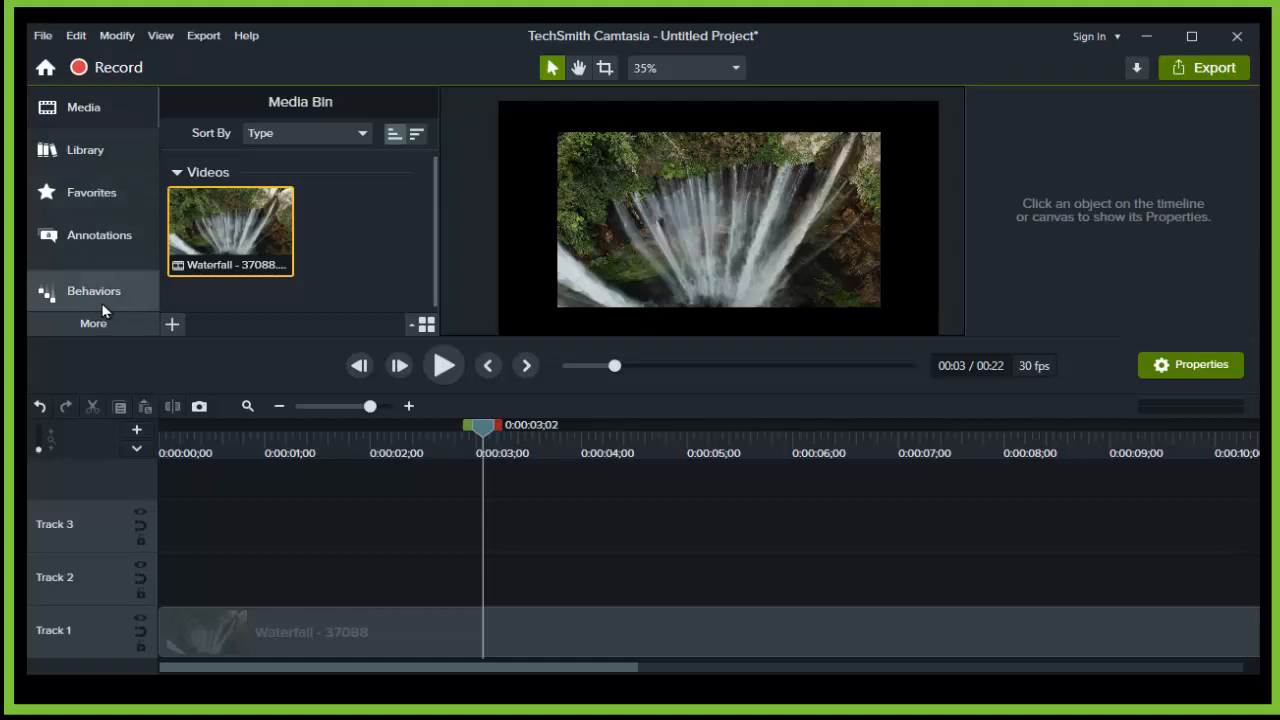
# Expand the More list at the bottom of the tools sidebar to reveal extra tool panels.
pyautogui.click(92, 324)
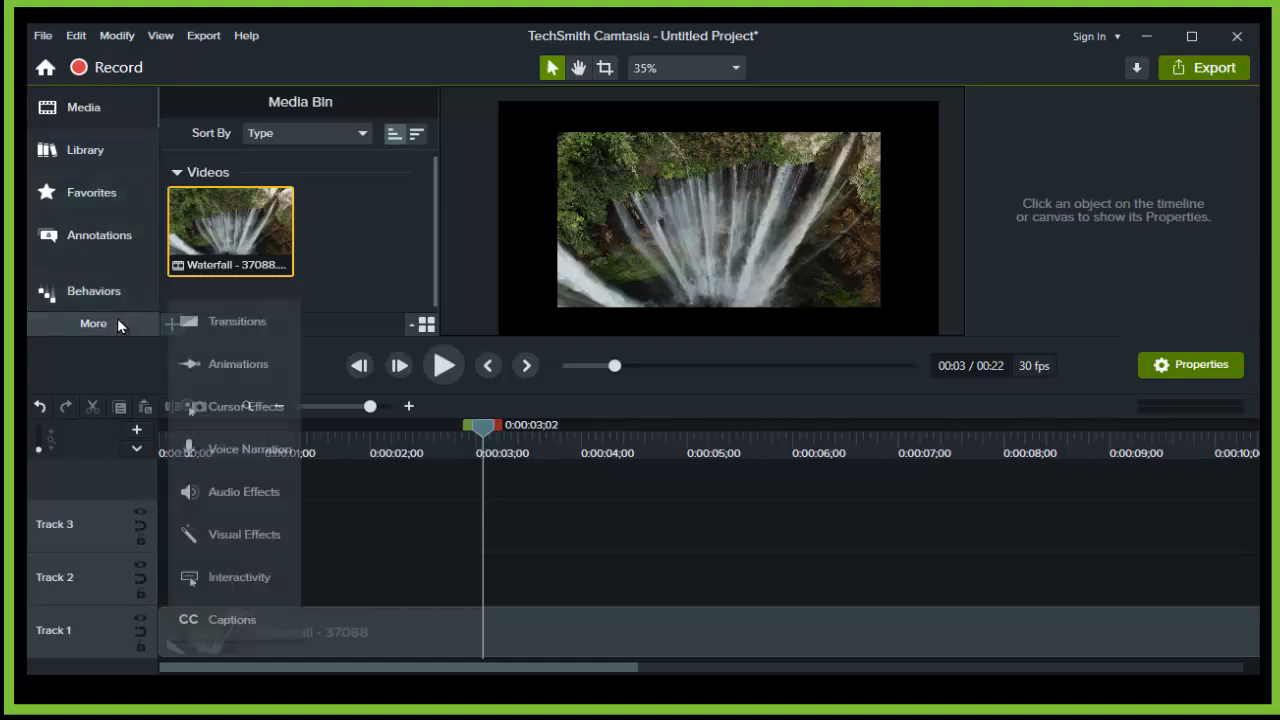
# In Annotations, keep the Basic style, browse Sketch Motion, and return to Callouts for the ABC text callout.
pyautogui.click(84, 150)
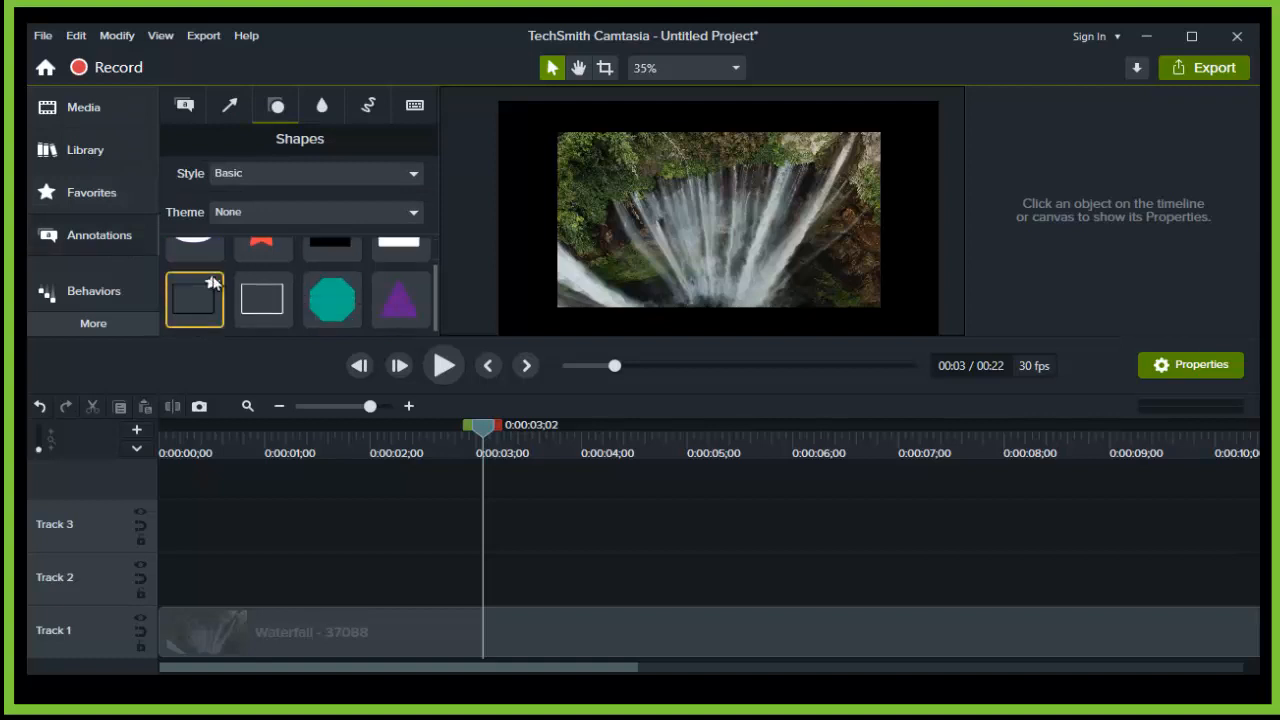
pyautogui.moveTo(98, 236)
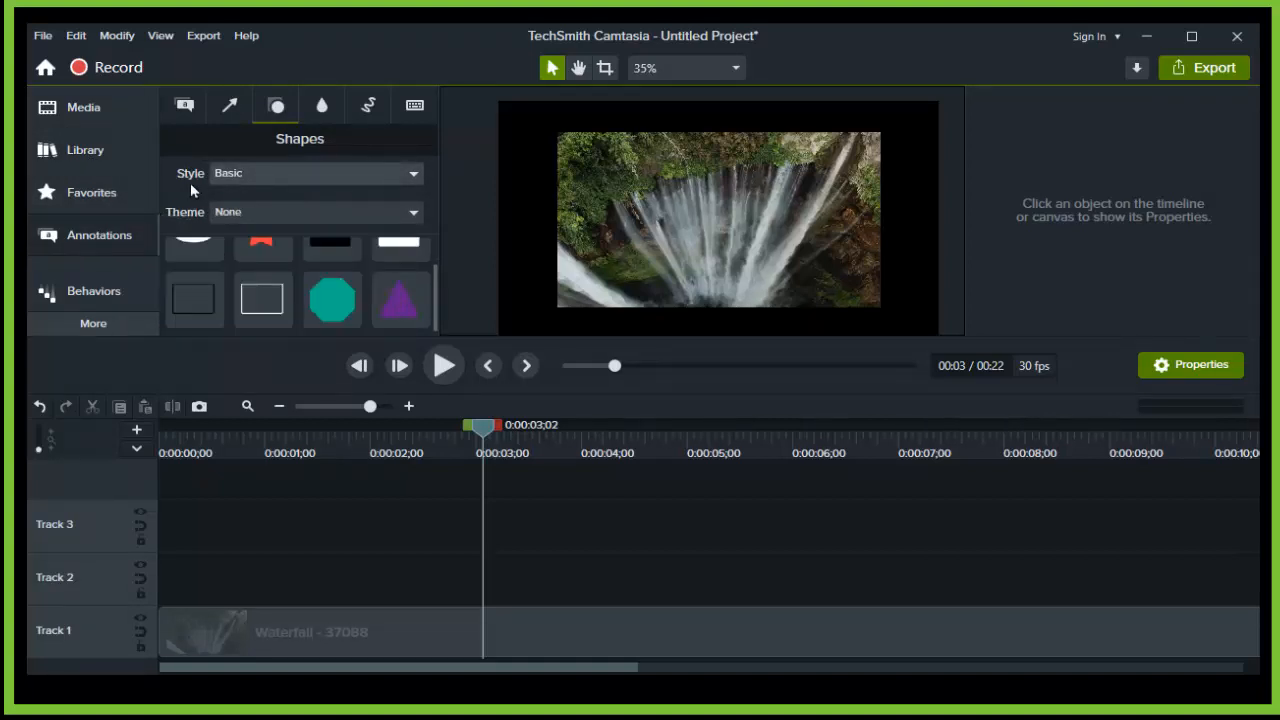
pyautogui.moveTo(262, 296)
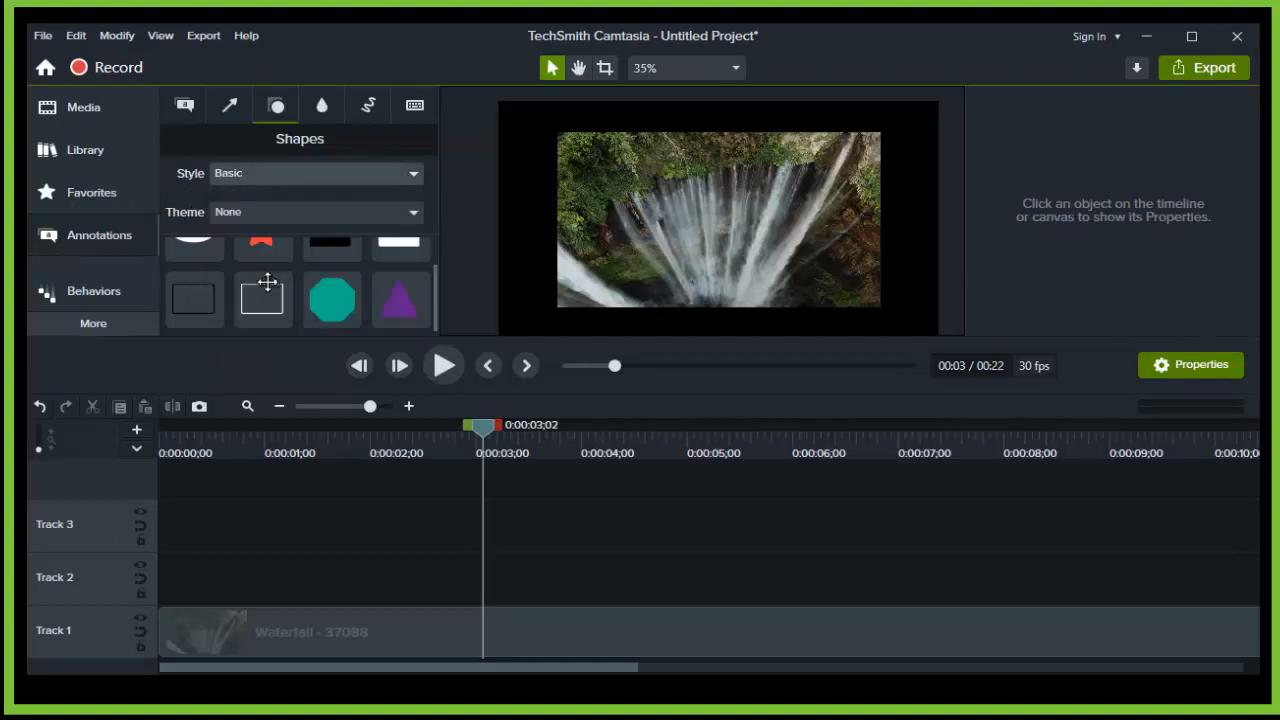
pyautogui.click(316, 172)
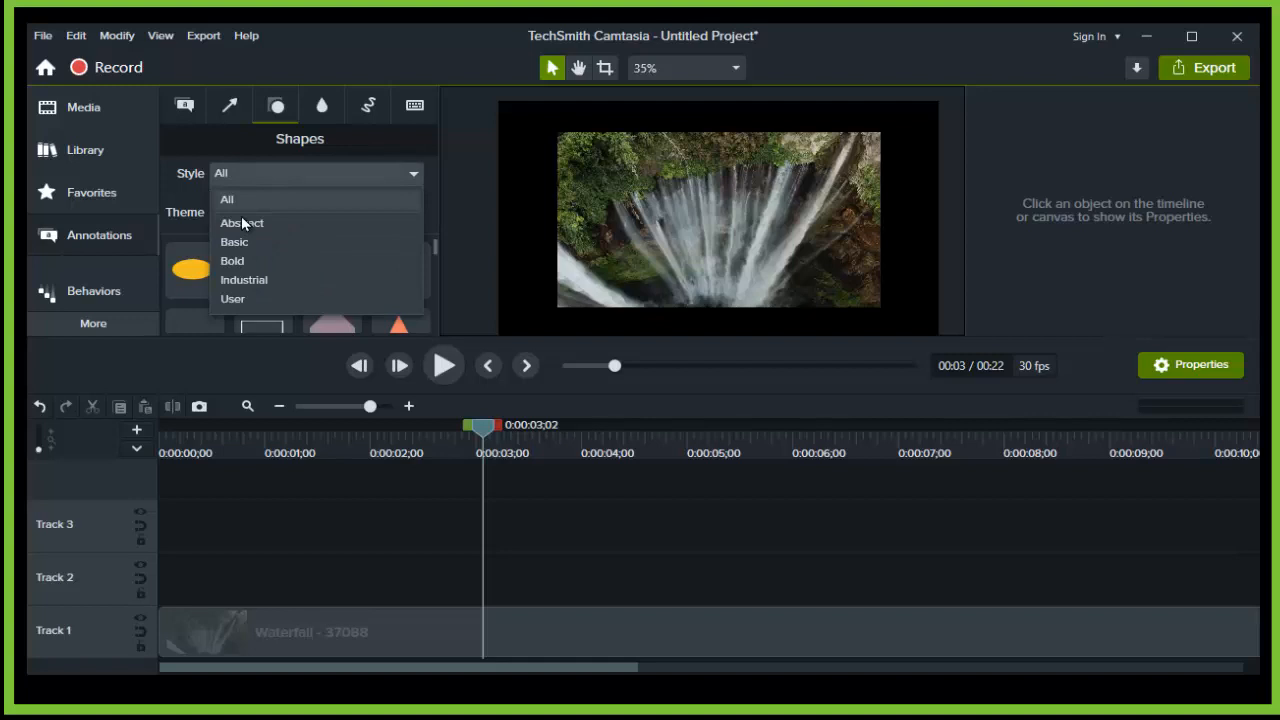
pyautogui.click(236, 240)
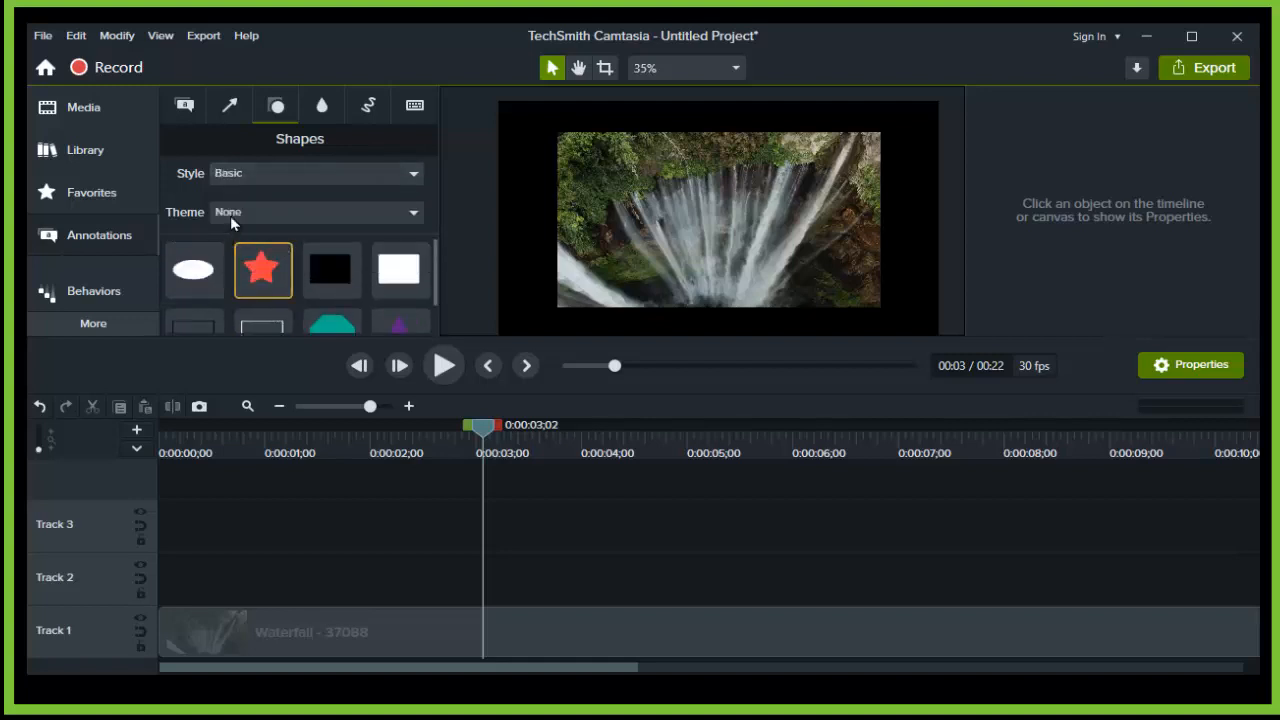
pyautogui.click(368, 104)
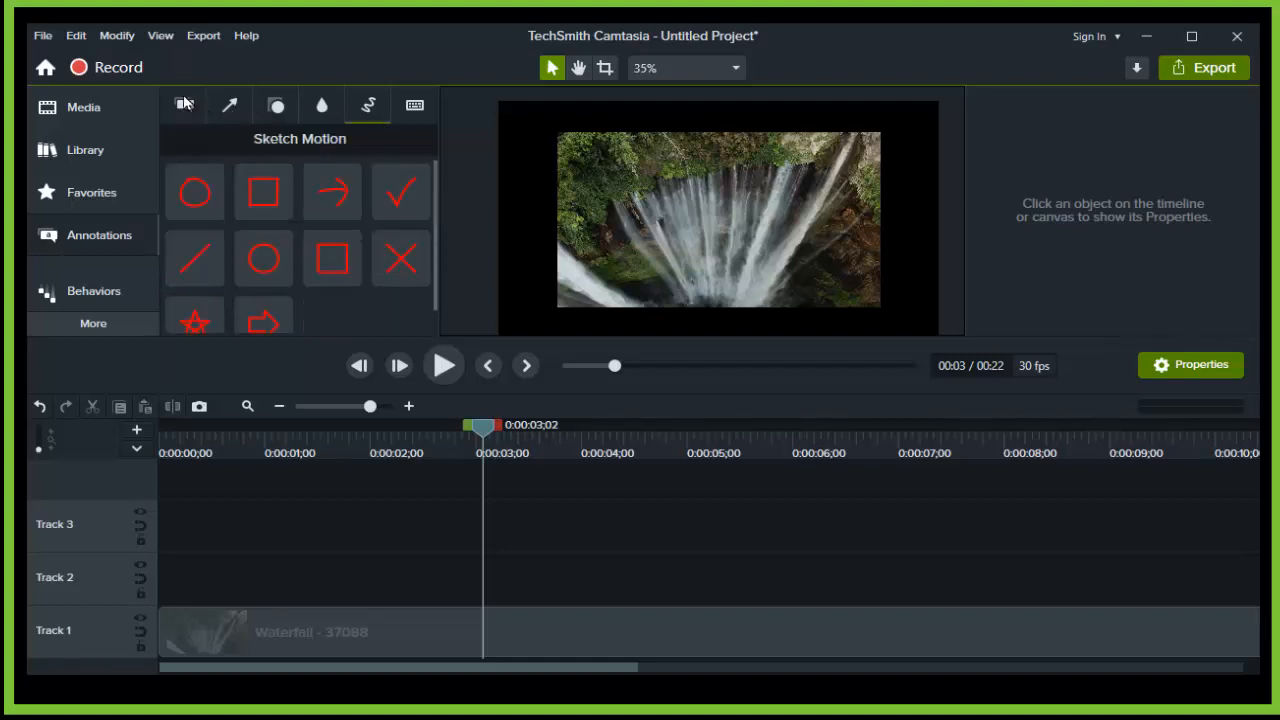
pyautogui.click(184, 104)
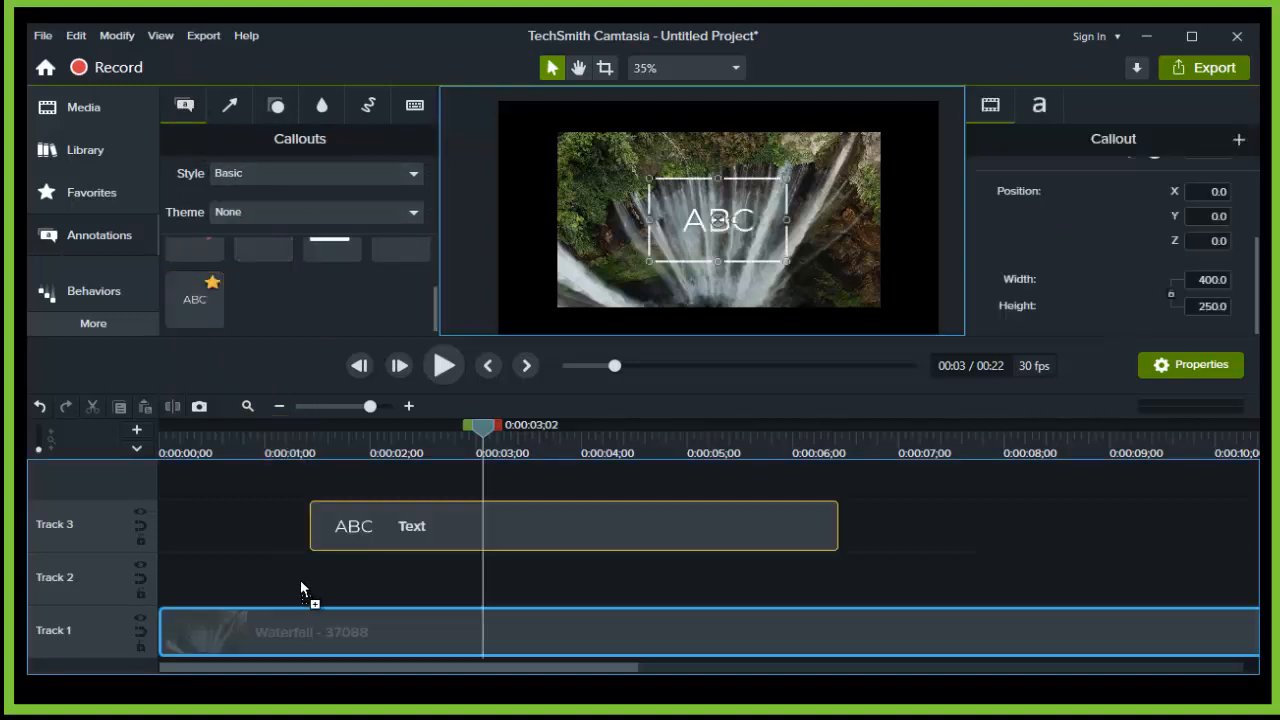
# Move the ABC callout to Track 2 and set its text size to 113.
pyautogui.moveTo(572, 524); pyautogui.dragTo(562, 578)
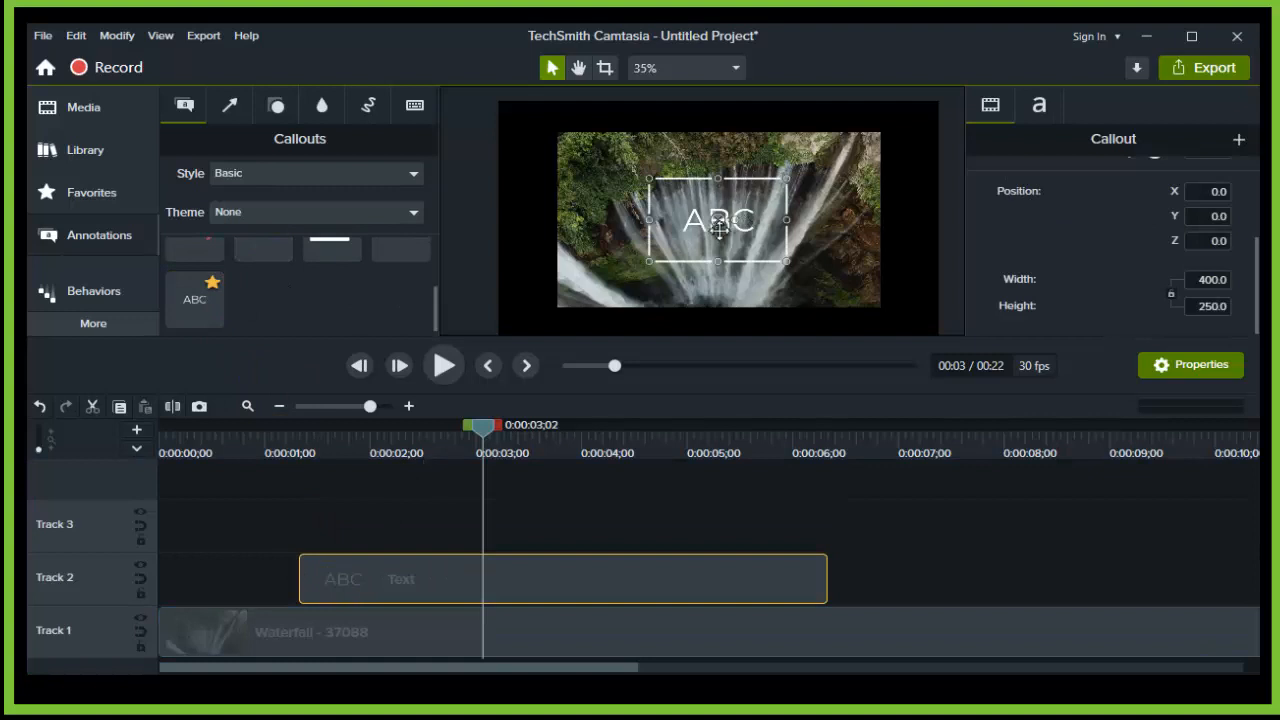
pyautogui.click(1026, 104)
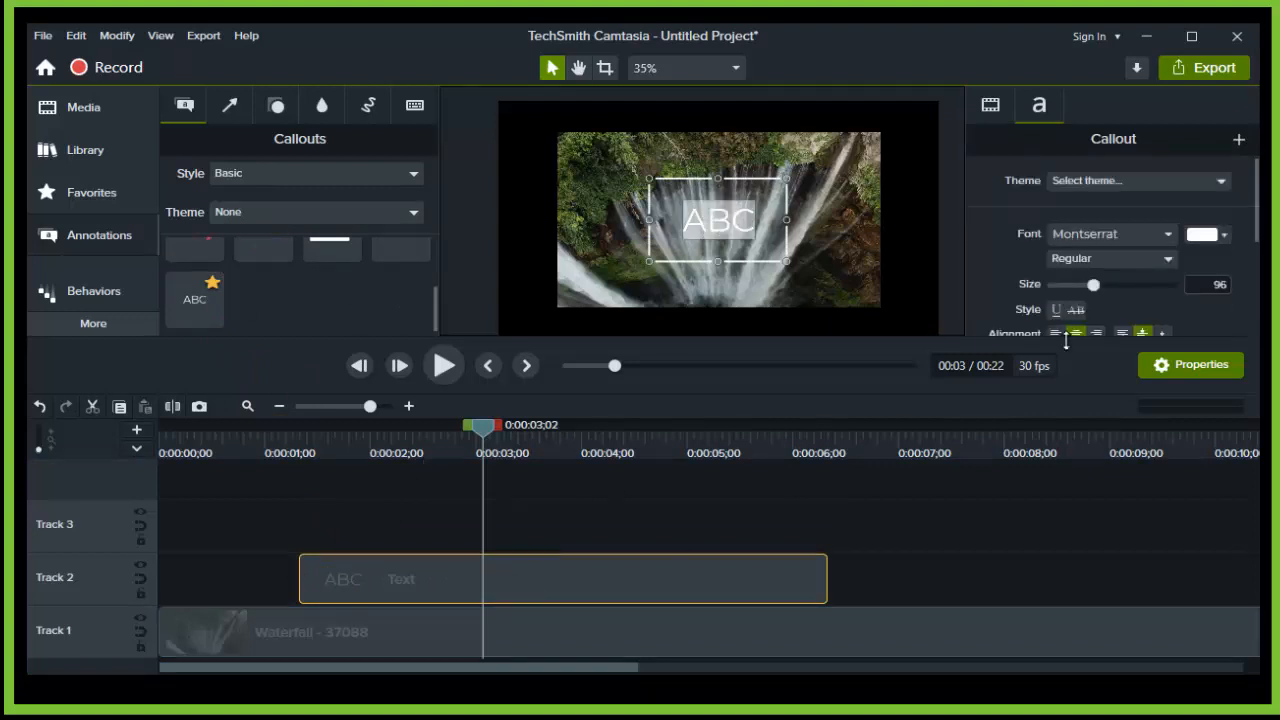
pyautogui.moveTo(1092, 284); pyautogui.dragTo(1114, 284)
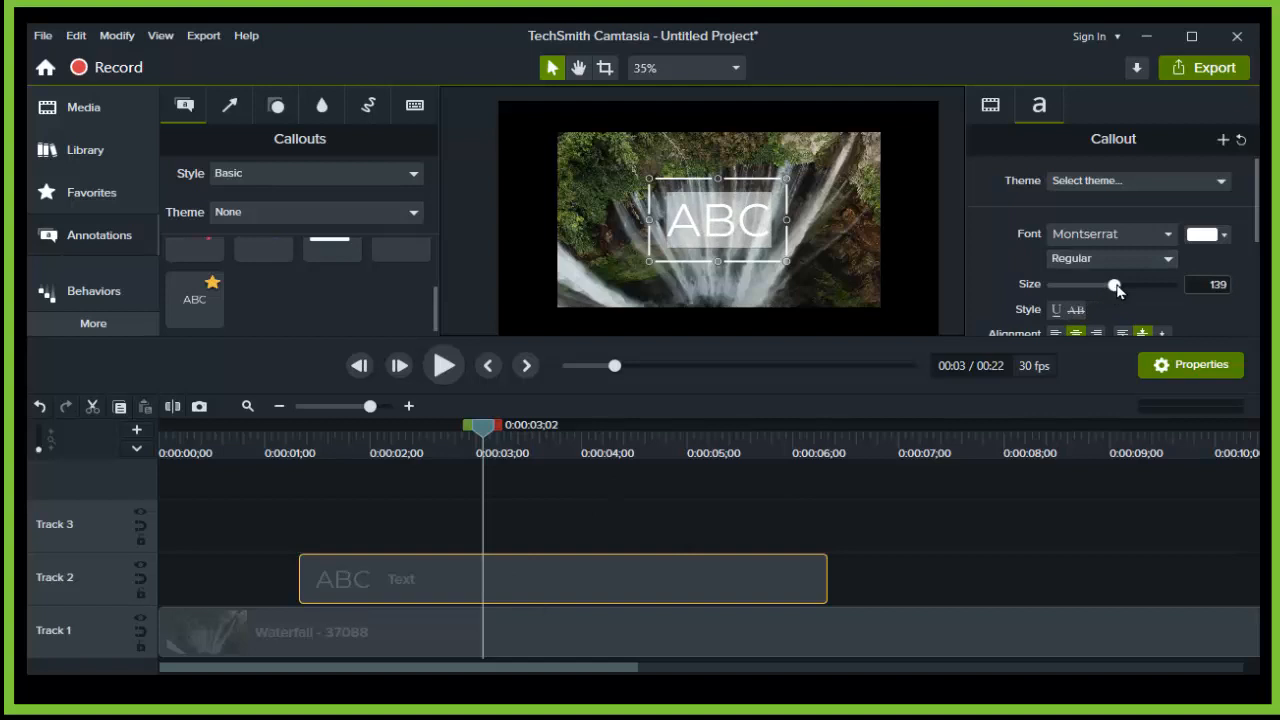
pyautogui.moveTo(1114, 284); pyautogui.dragTo(1102, 284)
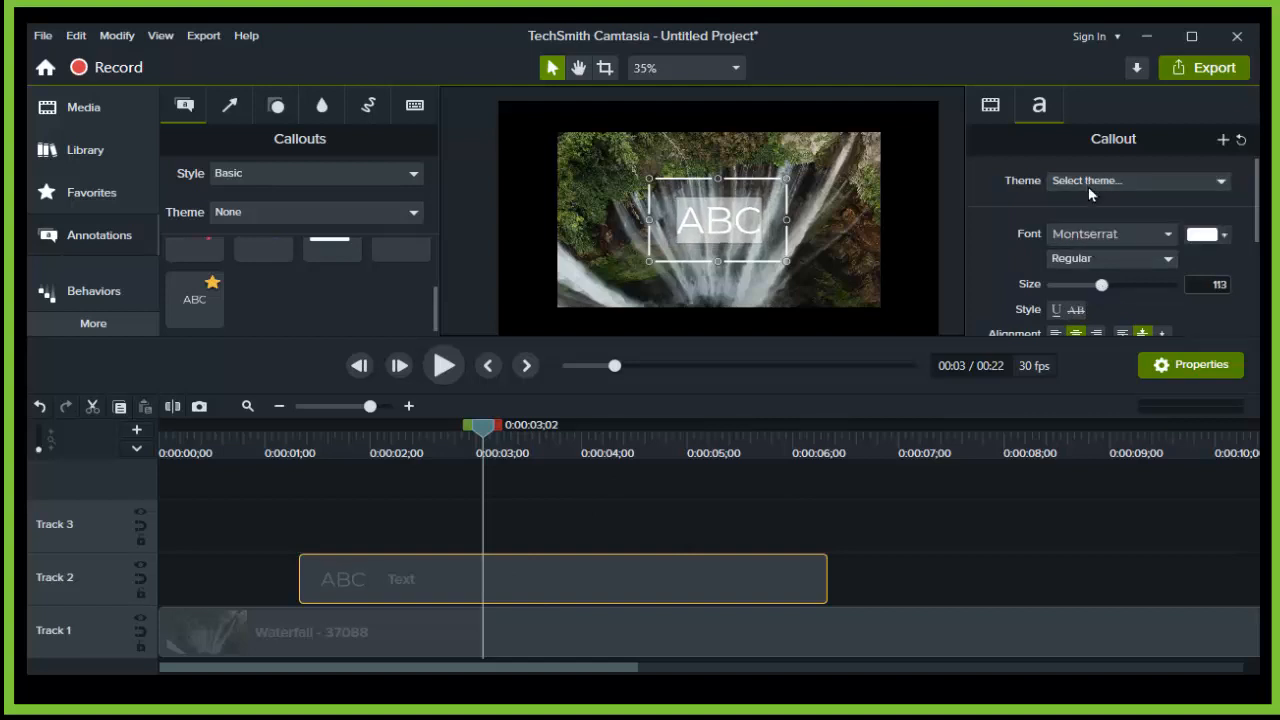
pyautogui.moveTo(1088, 270)
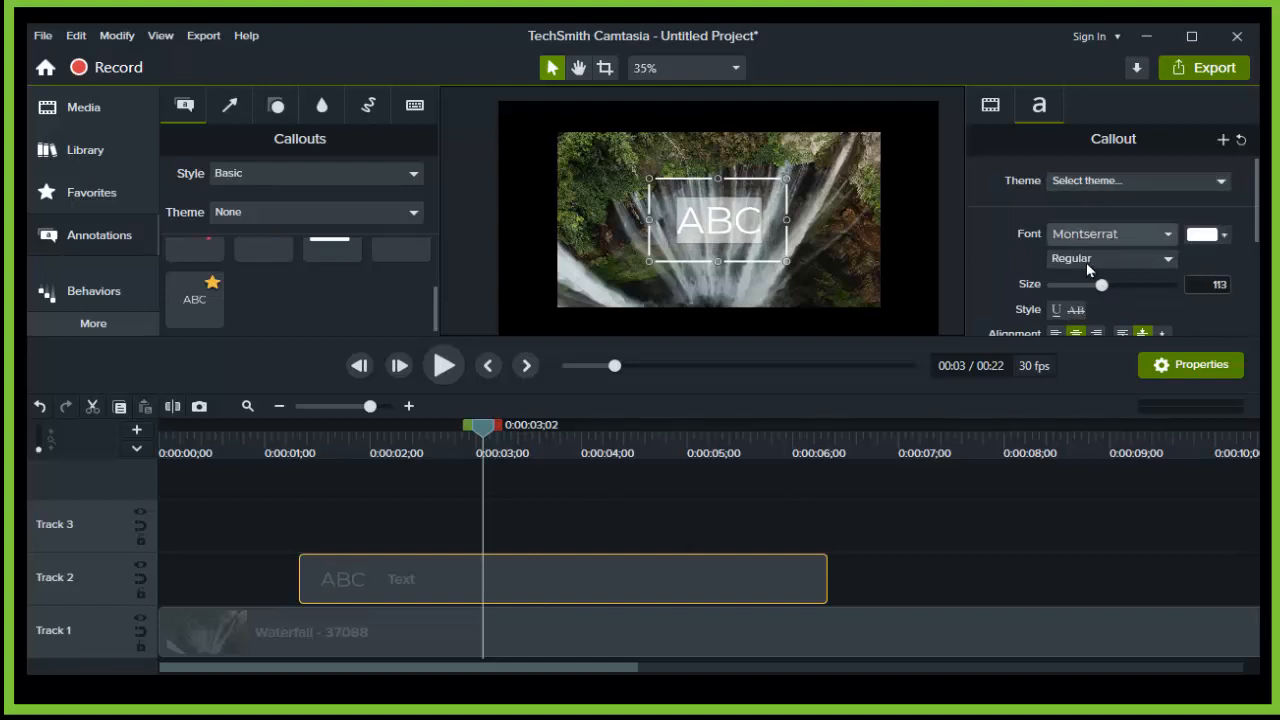
# Change the callout font to Arial Black.
pyautogui.click(1112, 234)
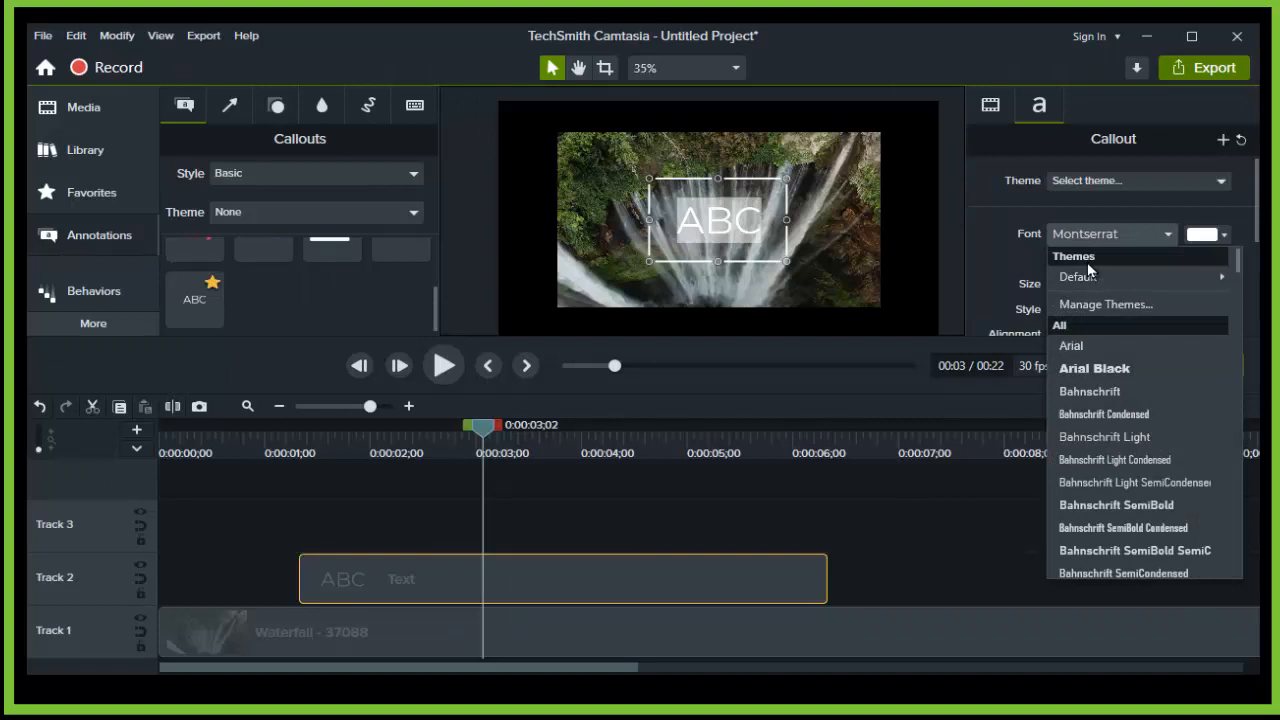
pyautogui.moveTo(1104, 368)
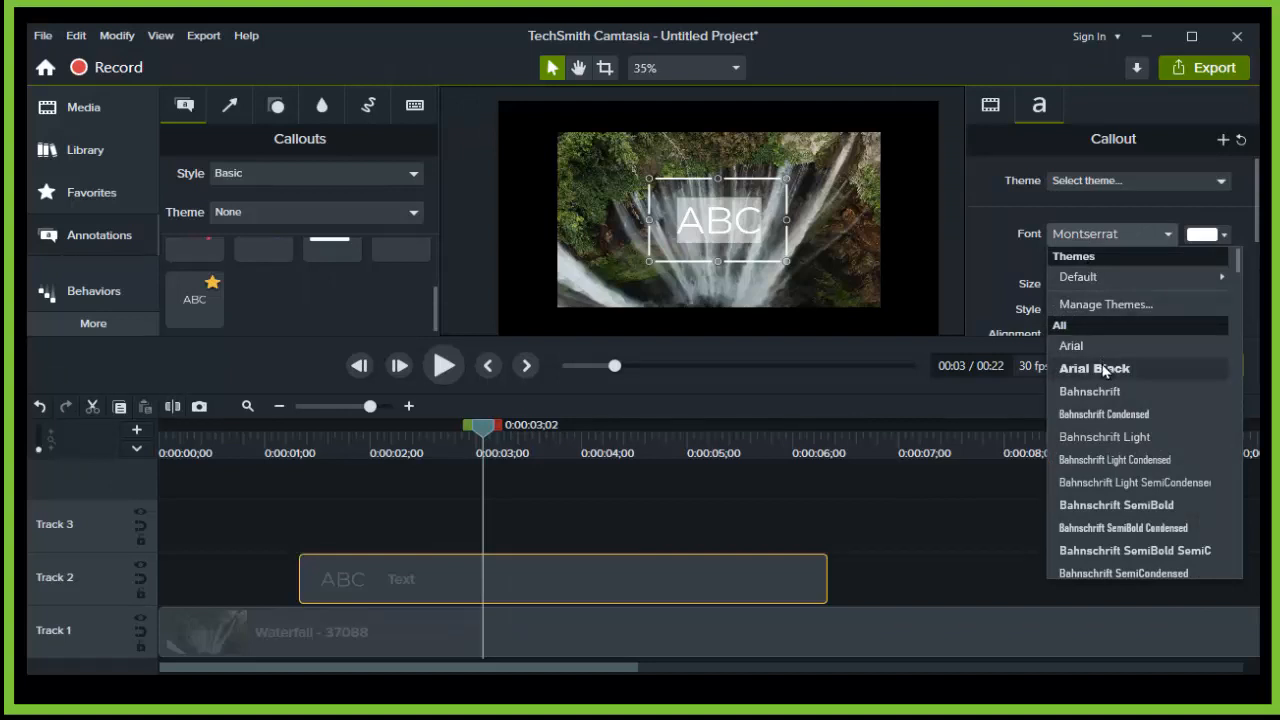
pyautogui.click(1092, 368)
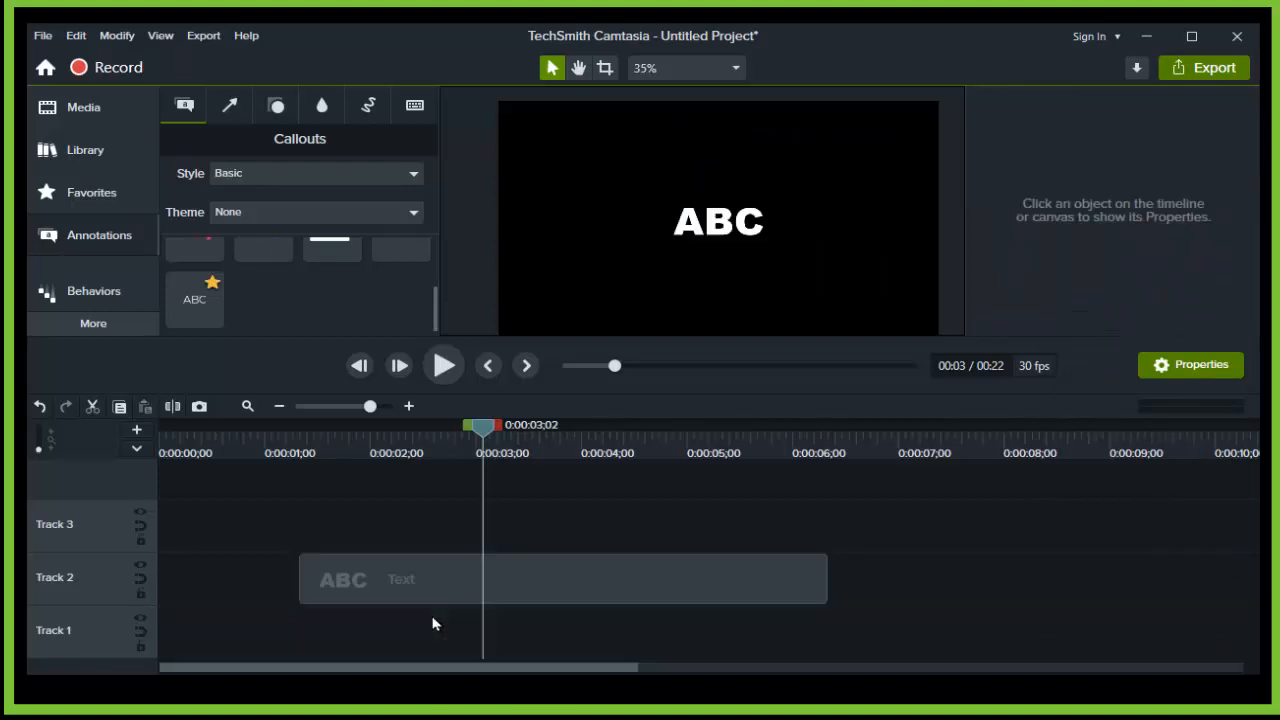
pyautogui.moveTo(456, 592)
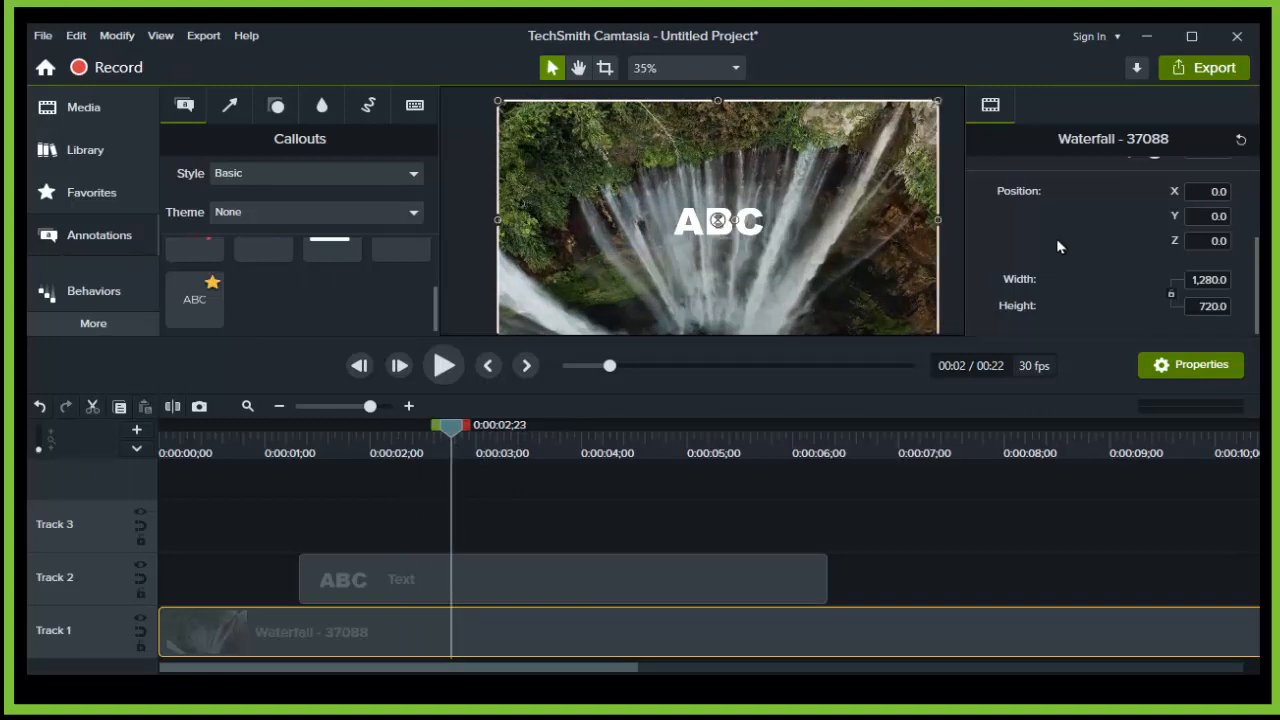
# Lower the waterfall video's opacity to about 47% so it dims behind the callout.
pyautogui.moveTo(1130, 202); pyautogui.dragTo(1104, 202)
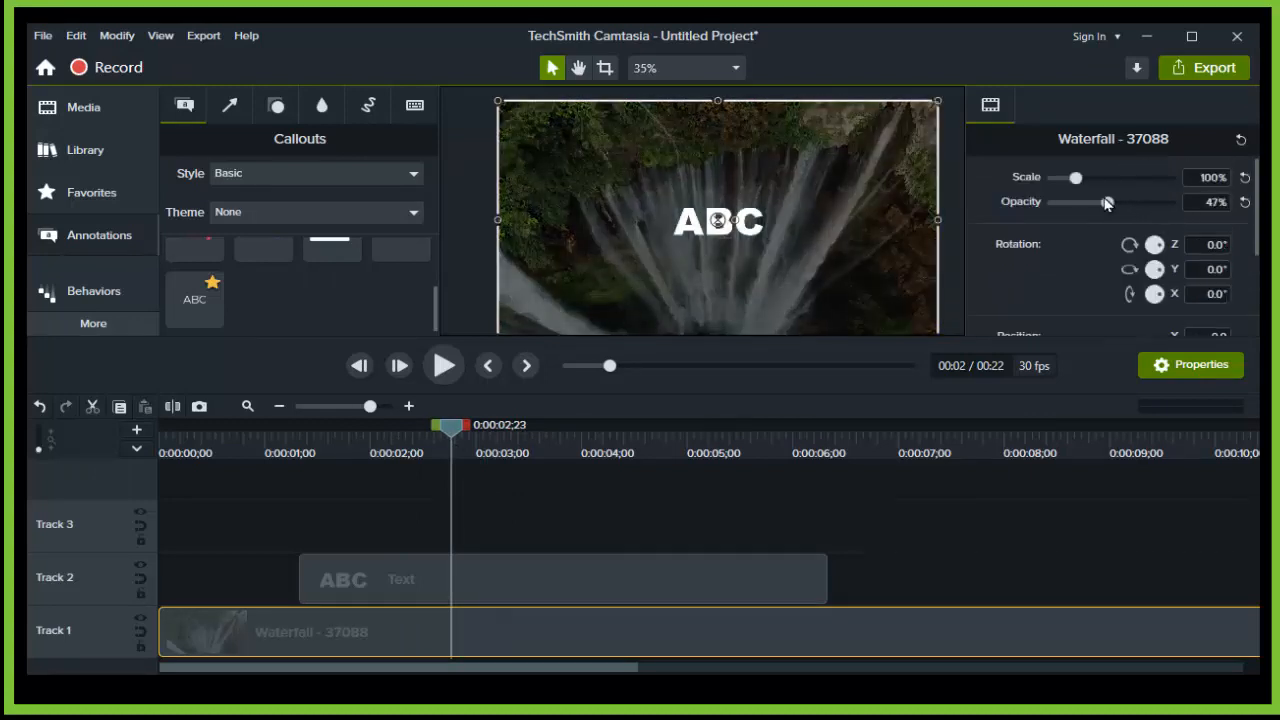
pyautogui.click(342, 580)
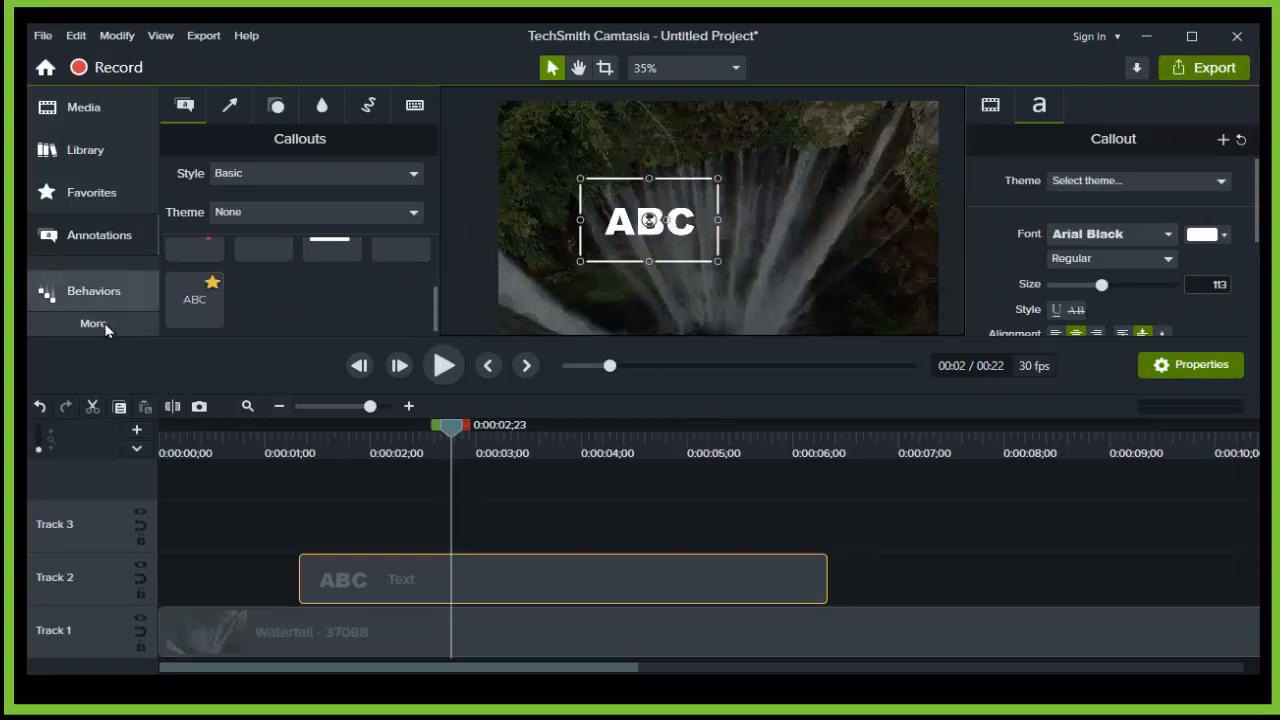
# Apply the Motion Blur visual effect to the ABC callout and raise its intensity to 120%.
pyautogui.click(92, 324)
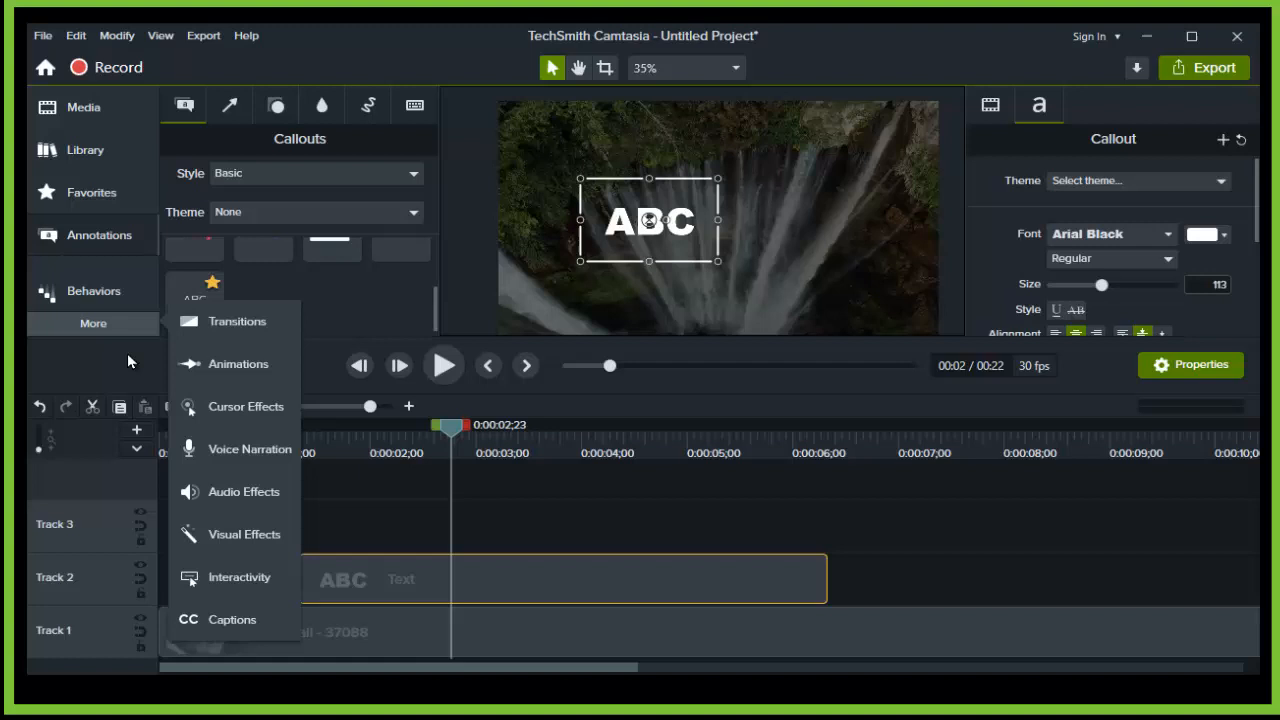
pyautogui.moveTo(218, 412)
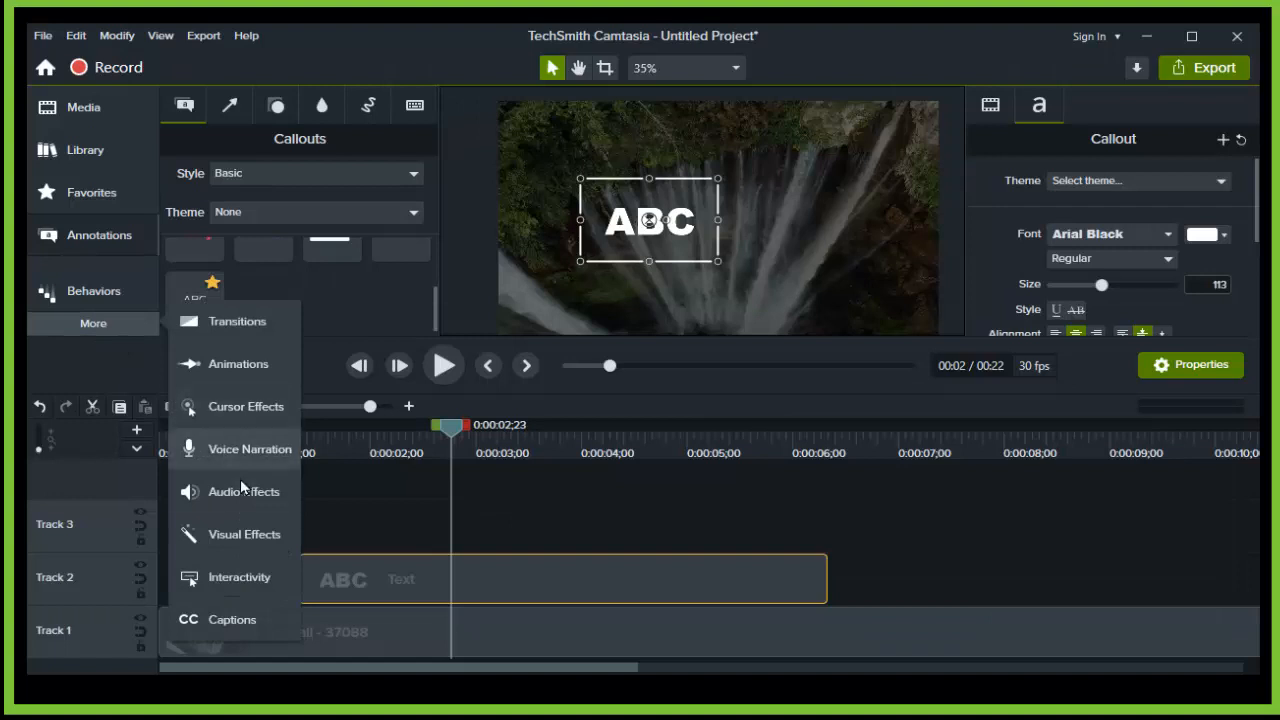
pyautogui.click(244, 534)
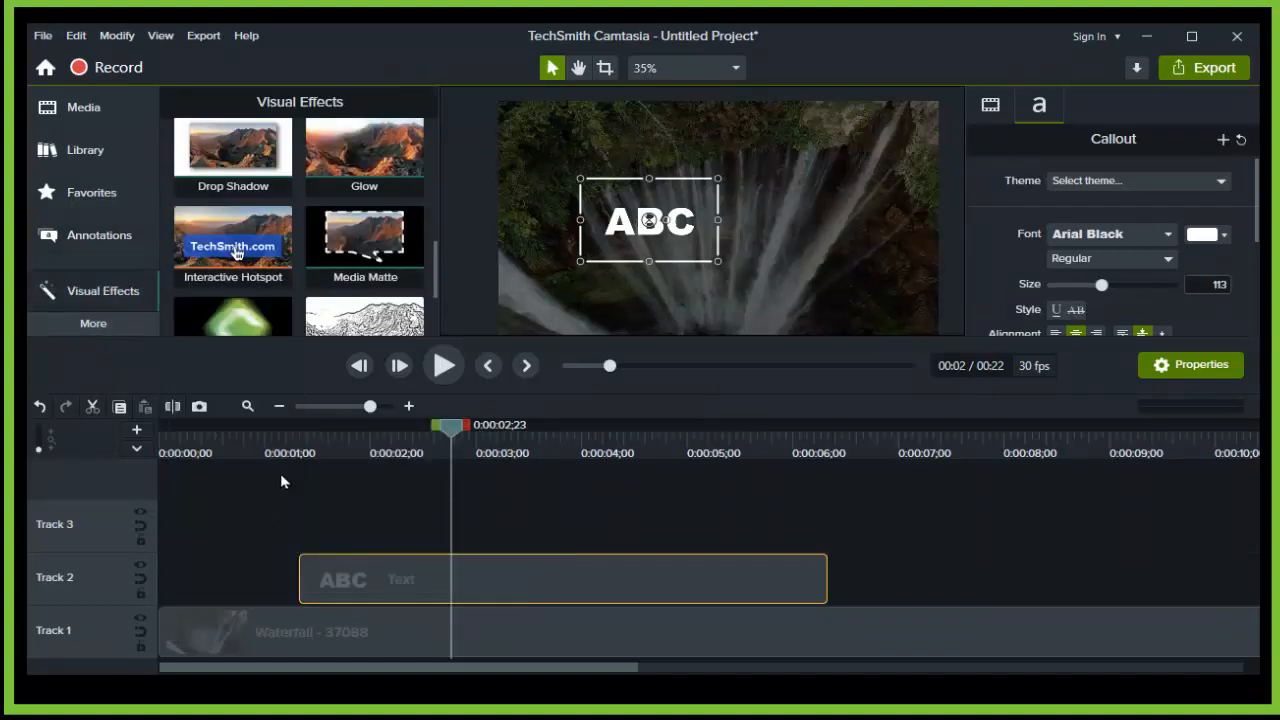
pyautogui.scroll(-3)
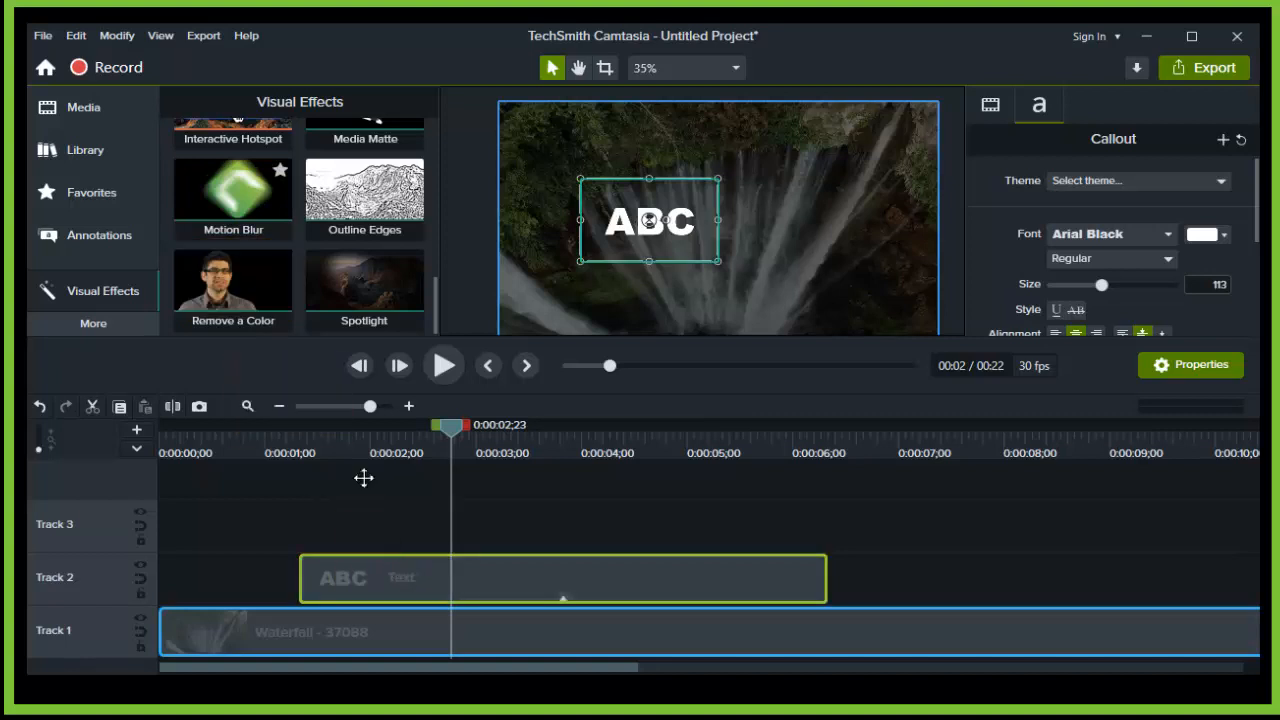
pyautogui.moveTo(232, 196); pyautogui.dragTo(272, 480)
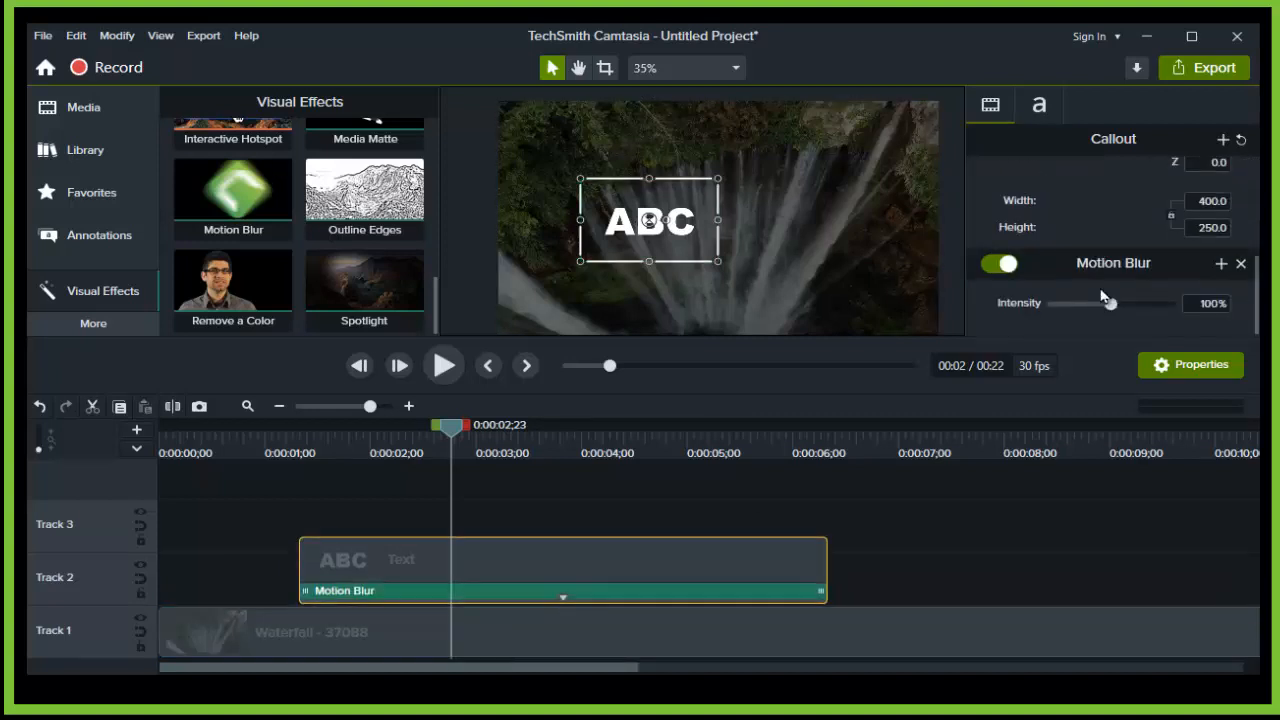
pyautogui.moveTo(1108, 304); pyautogui.dragTo(1120, 304)
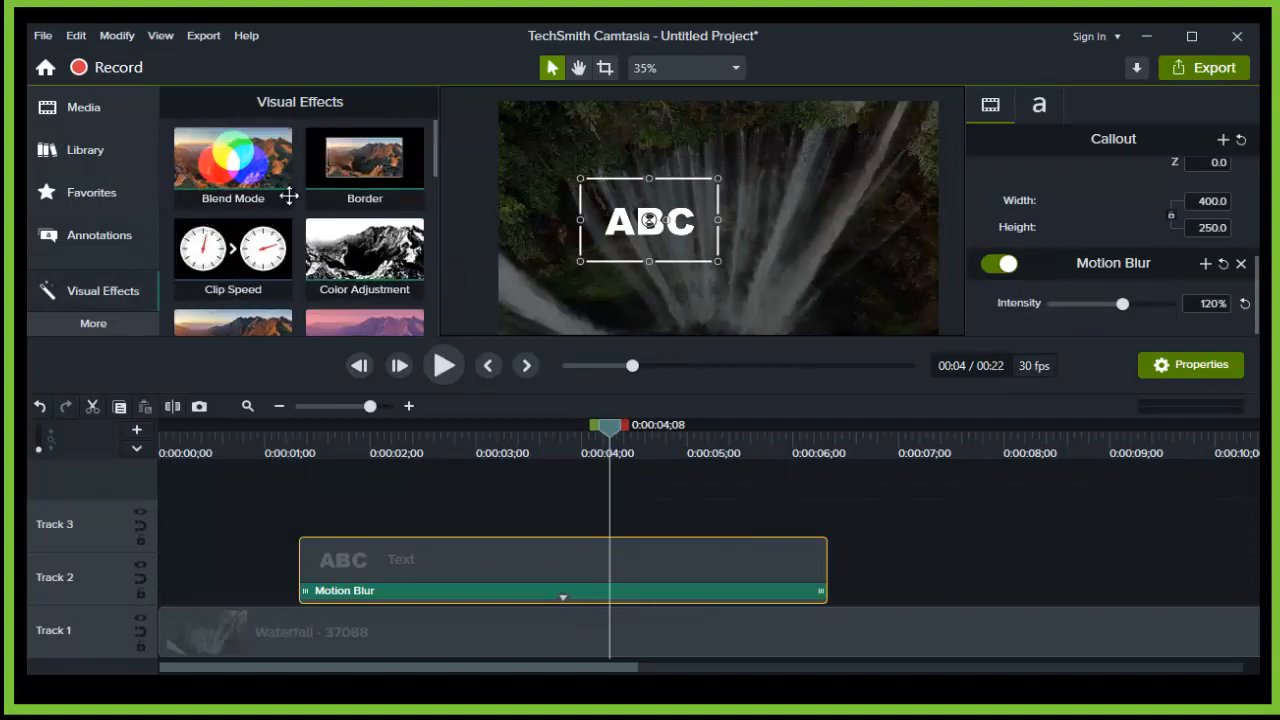
# Add a Custom animation to the callout clip and rewind to just before the slide.
pyautogui.click(92, 324)
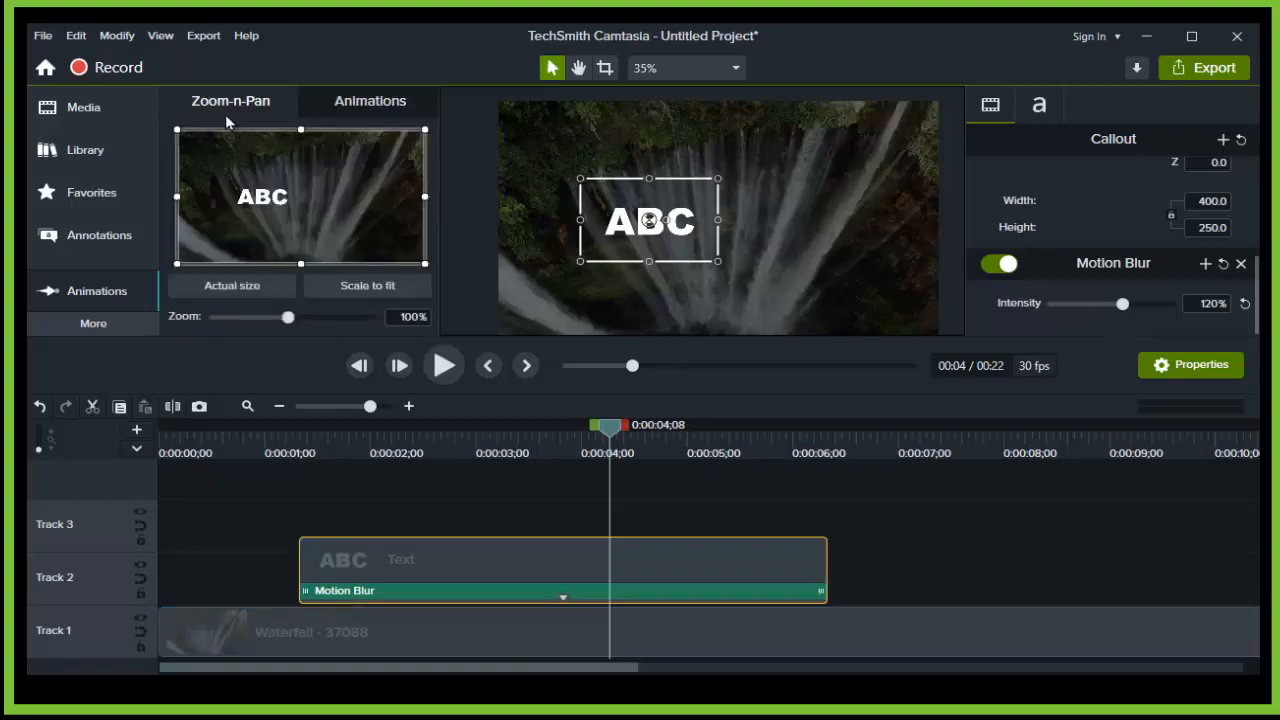
pyautogui.click(368, 100)
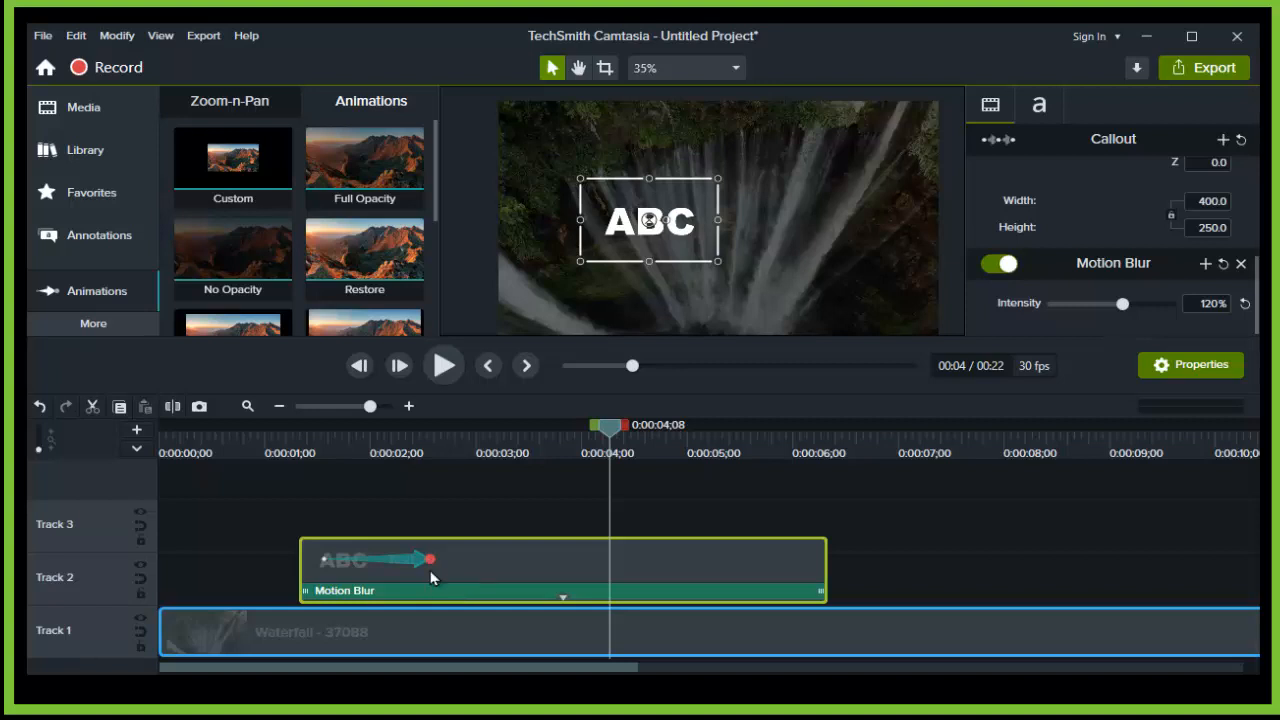
pyautogui.moveTo(432, 560); pyautogui.dragTo(510, 560)
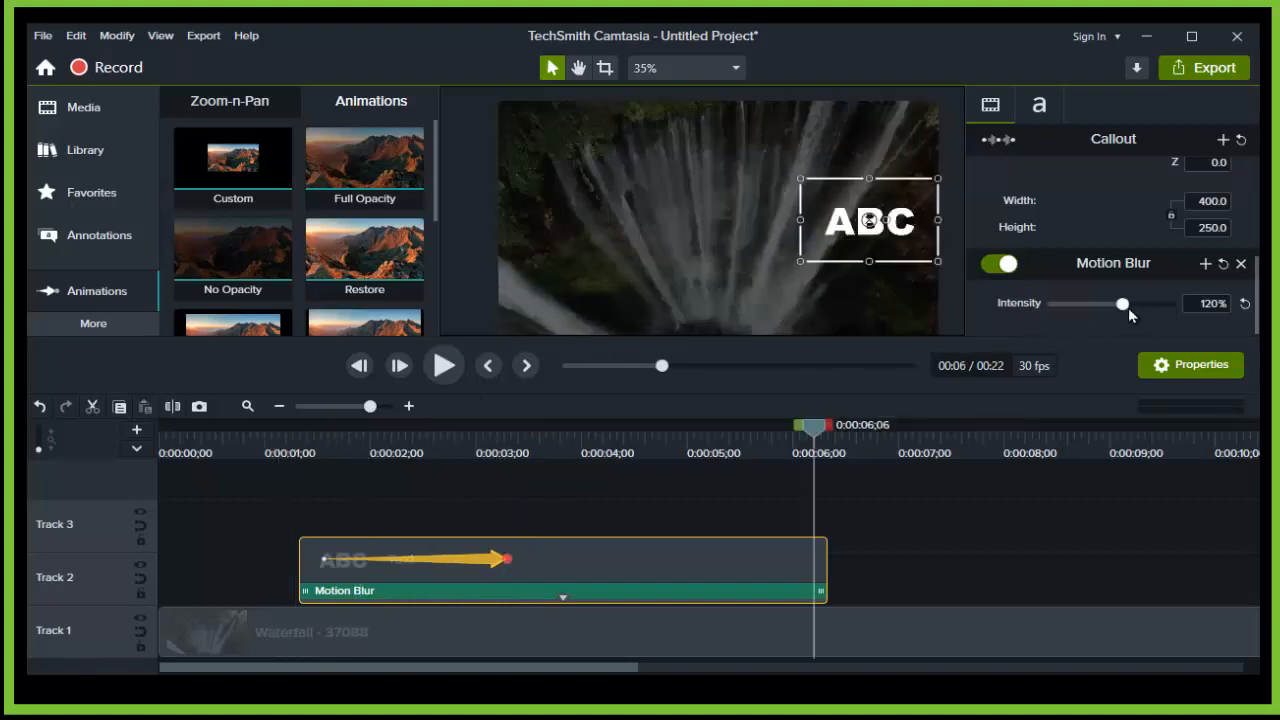
pyautogui.moveTo(1122, 304); pyautogui.dragTo(1164, 304)
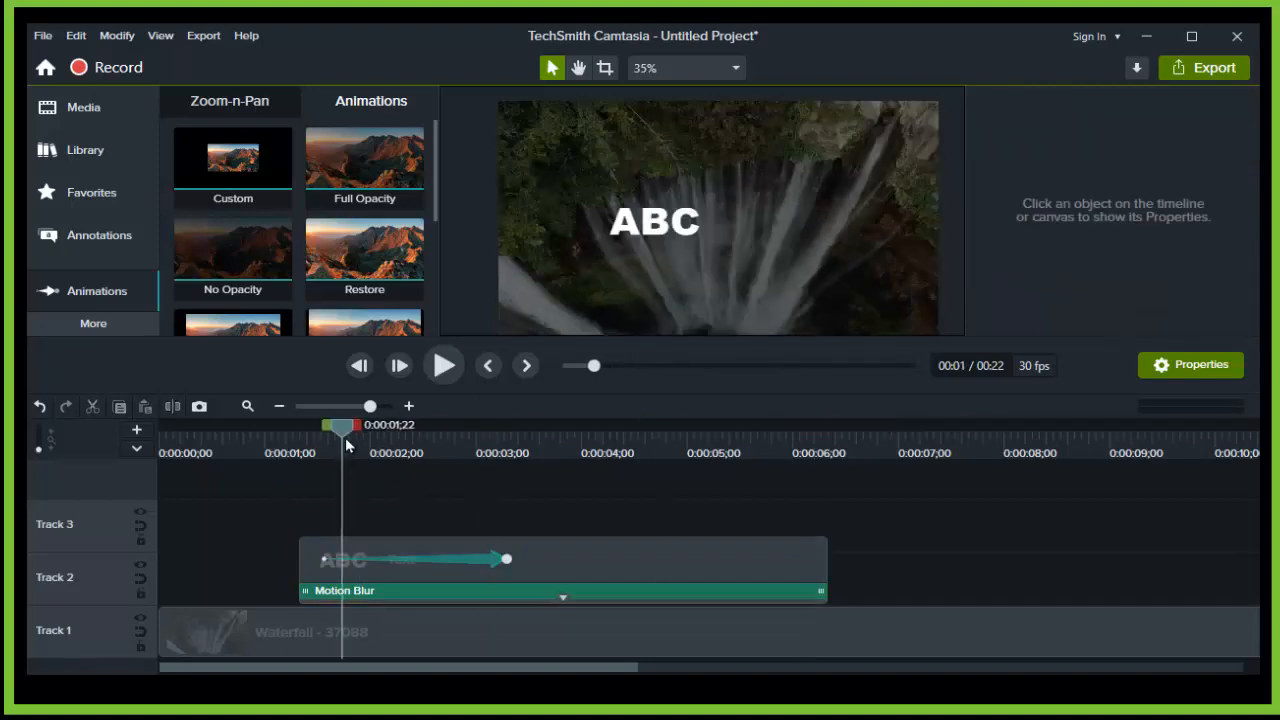
# Play back the sliding animation and step through frames to inspect the blur.
pyautogui.click(730, 68)
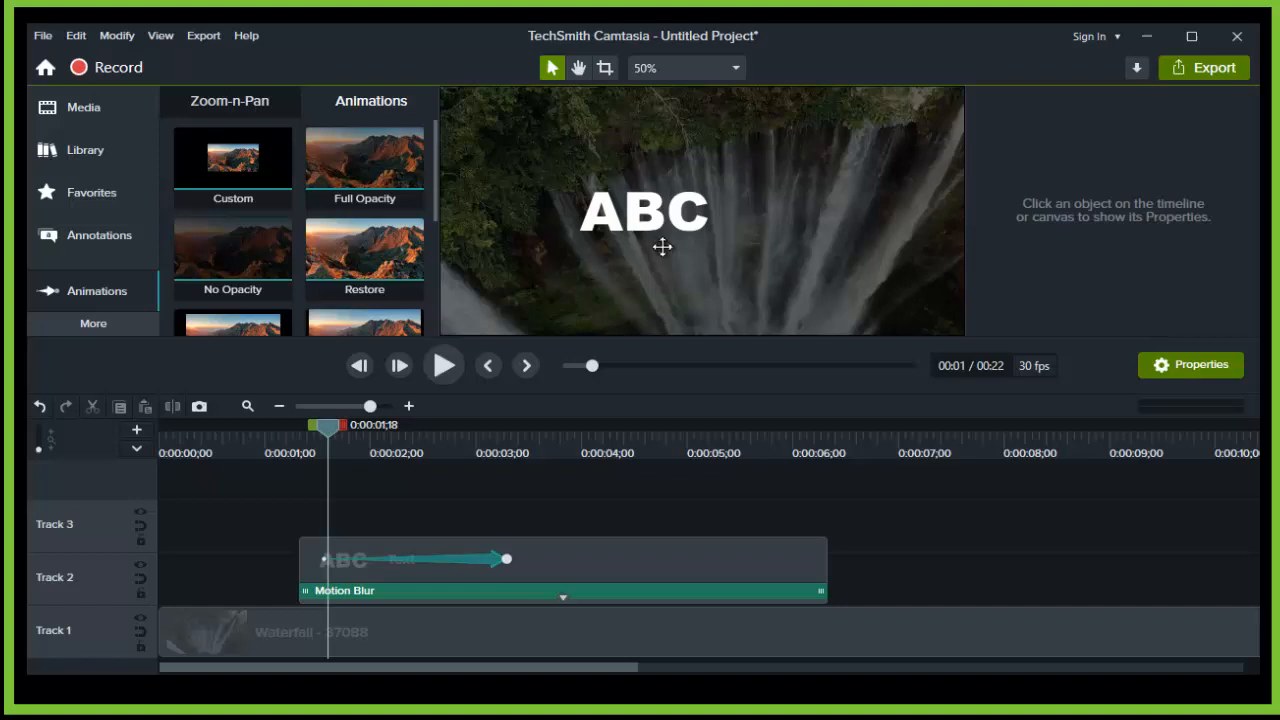
pyautogui.click(444, 364)
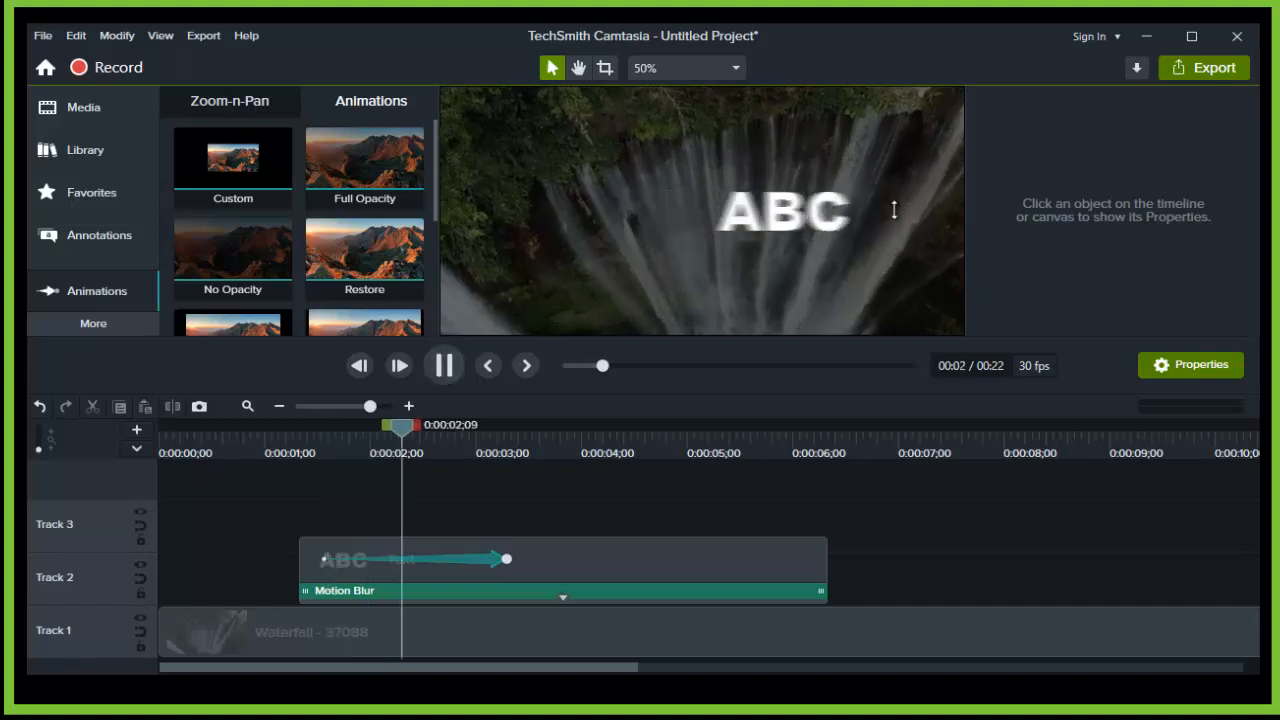
pyautogui.click(444, 364)
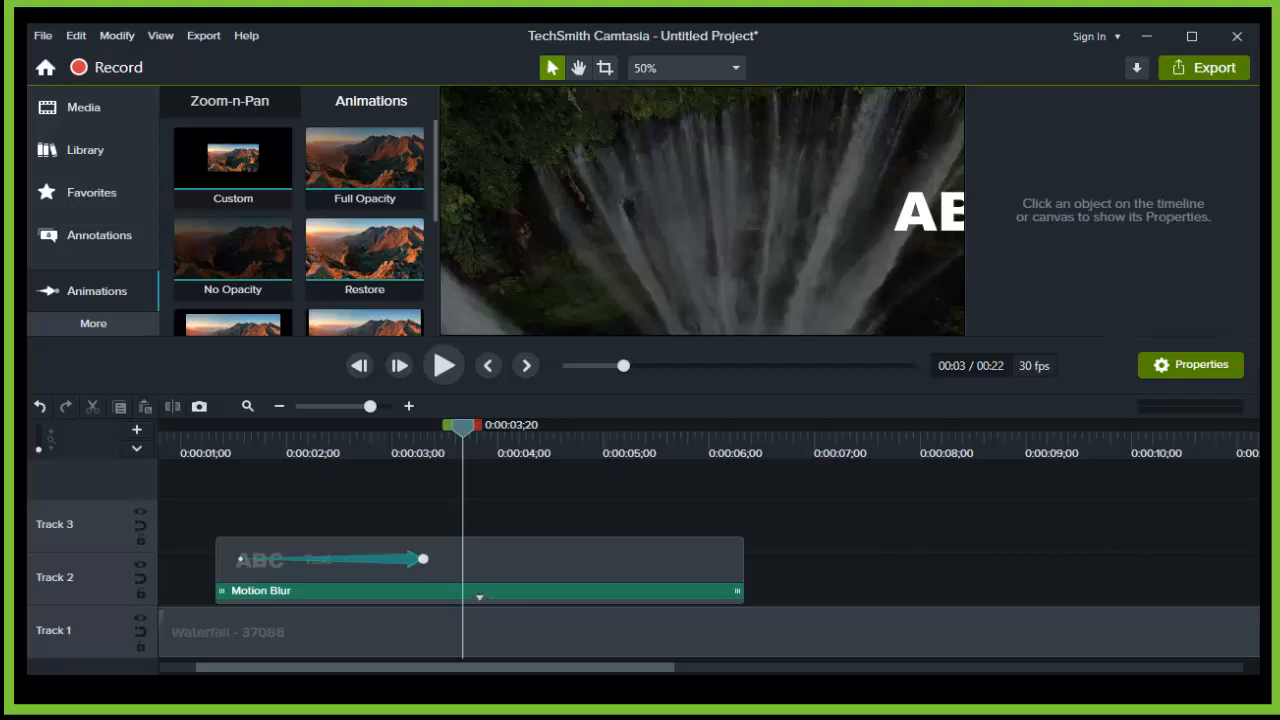
pyautogui.moveTo(324, 238)
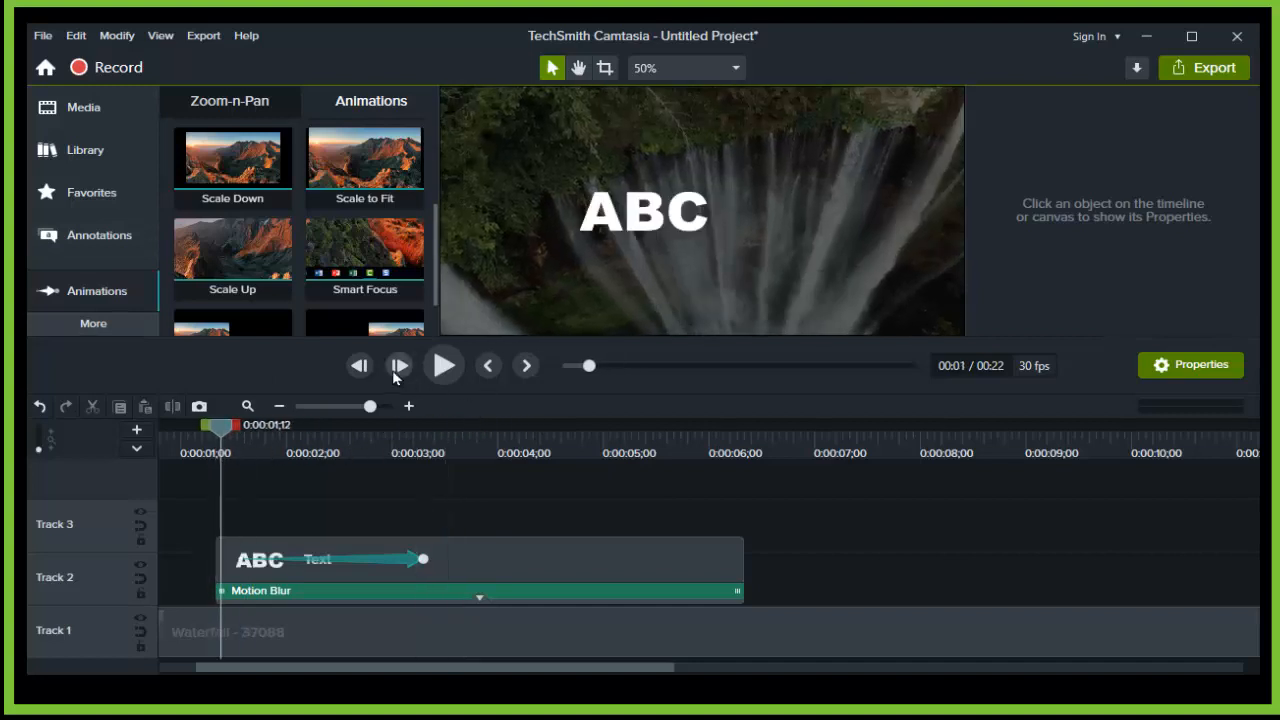
pyautogui.click(400, 364)
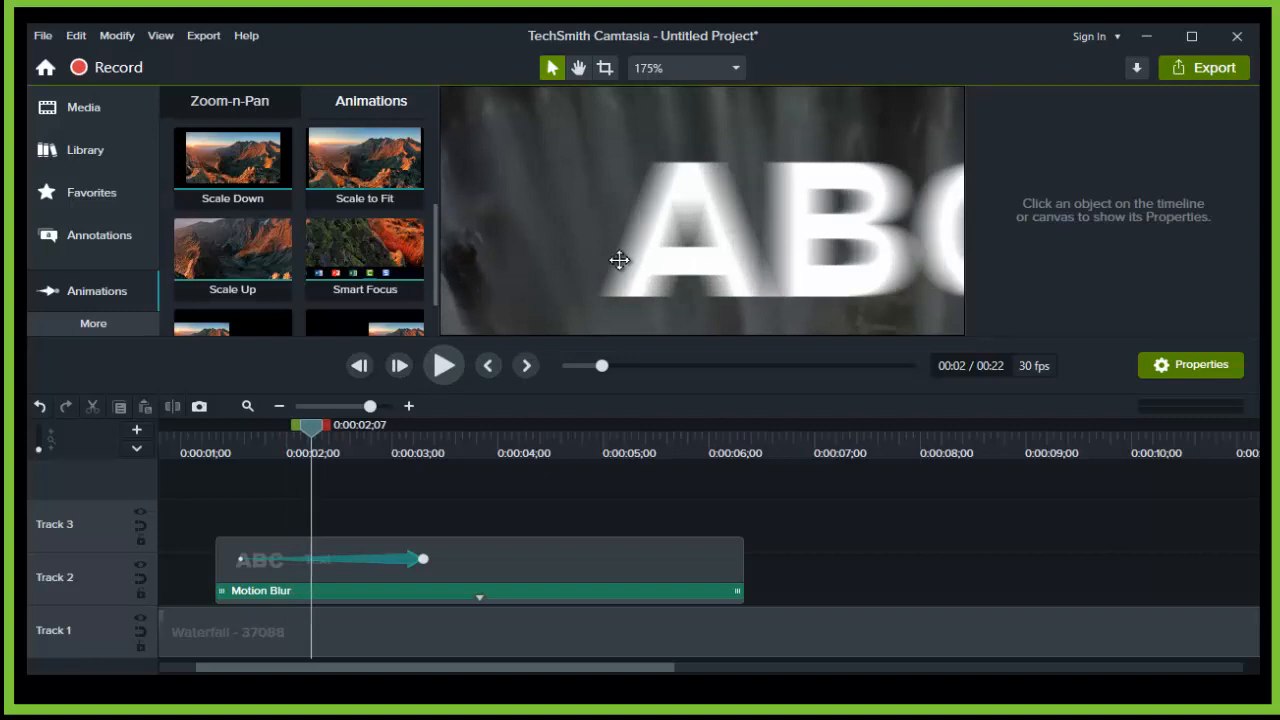
pyautogui.click(398, 364)
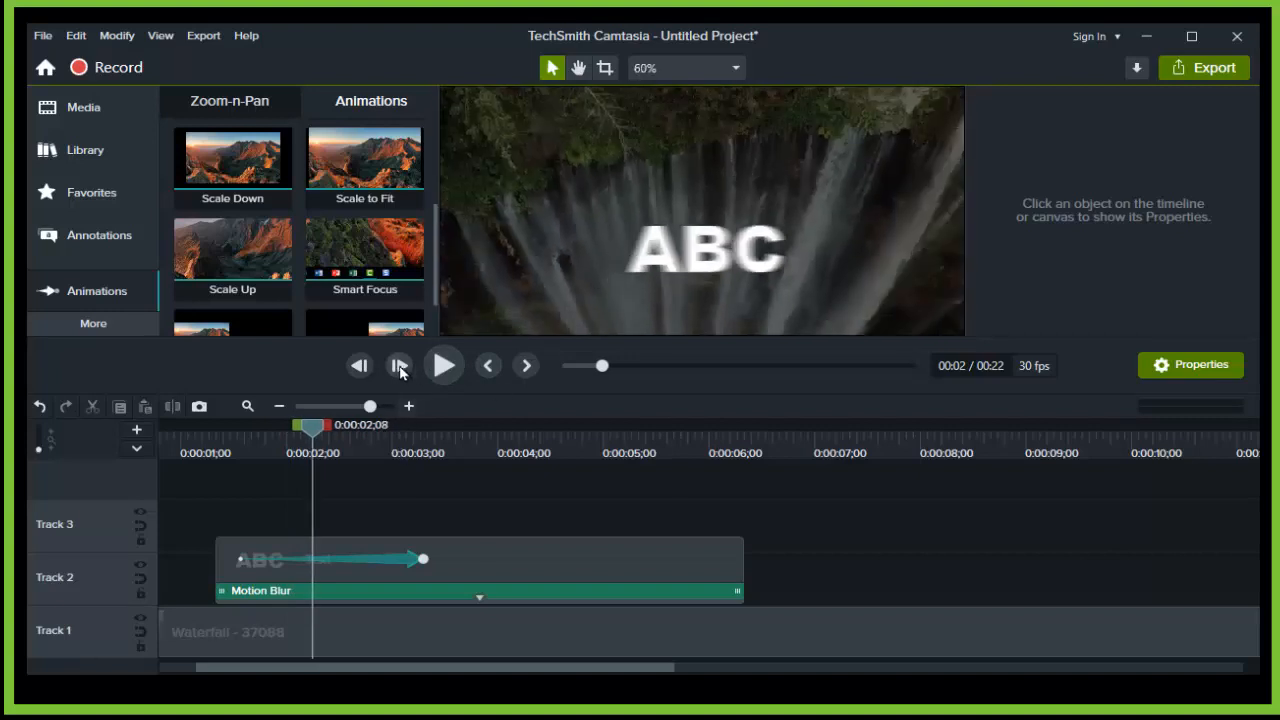
# Raise the callout's motion blur intensity to about 200% and replay to check it.
pyautogui.click(400, 364)
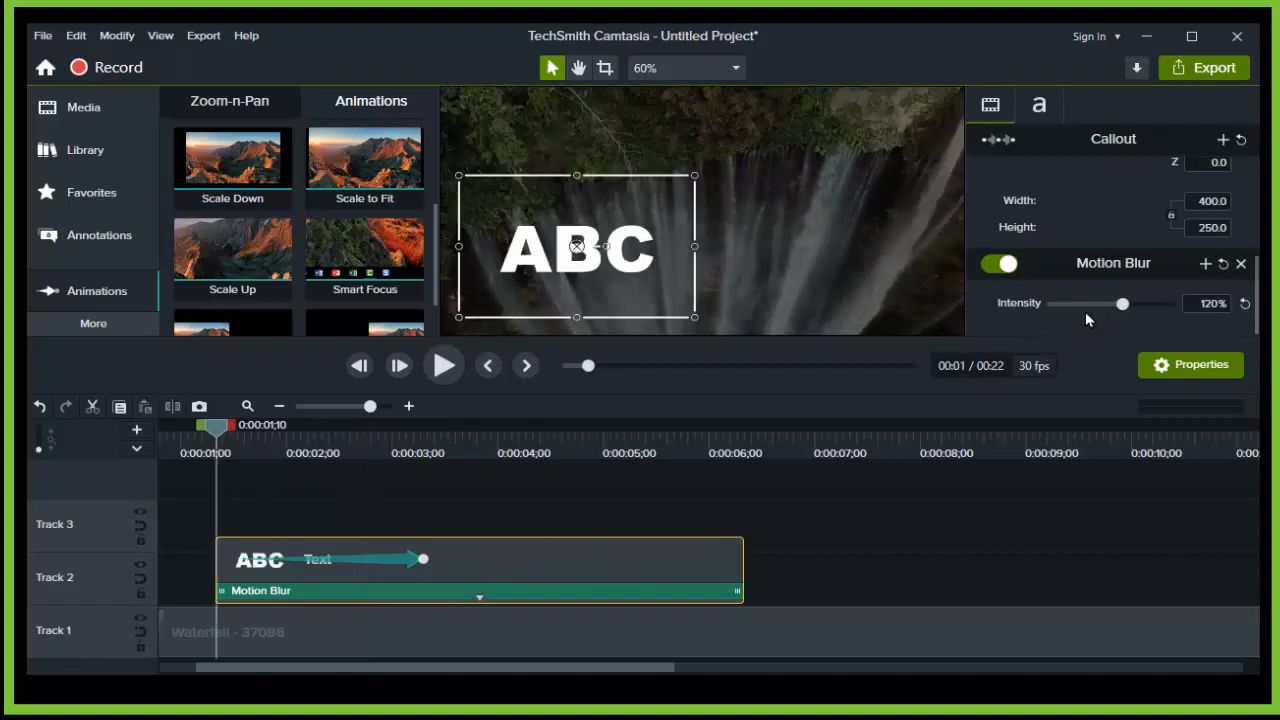
pyautogui.moveTo(1120, 304); pyautogui.dragTo(1190, 304)
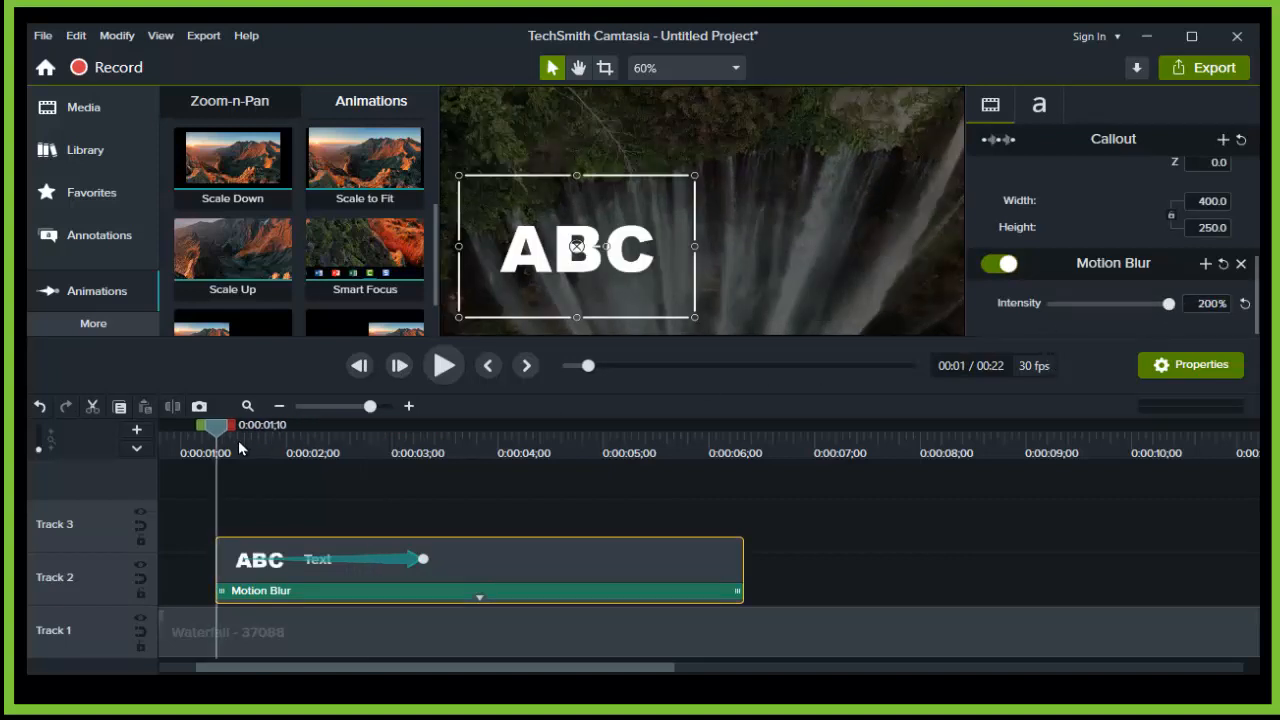
pyautogui.click(444, 364)
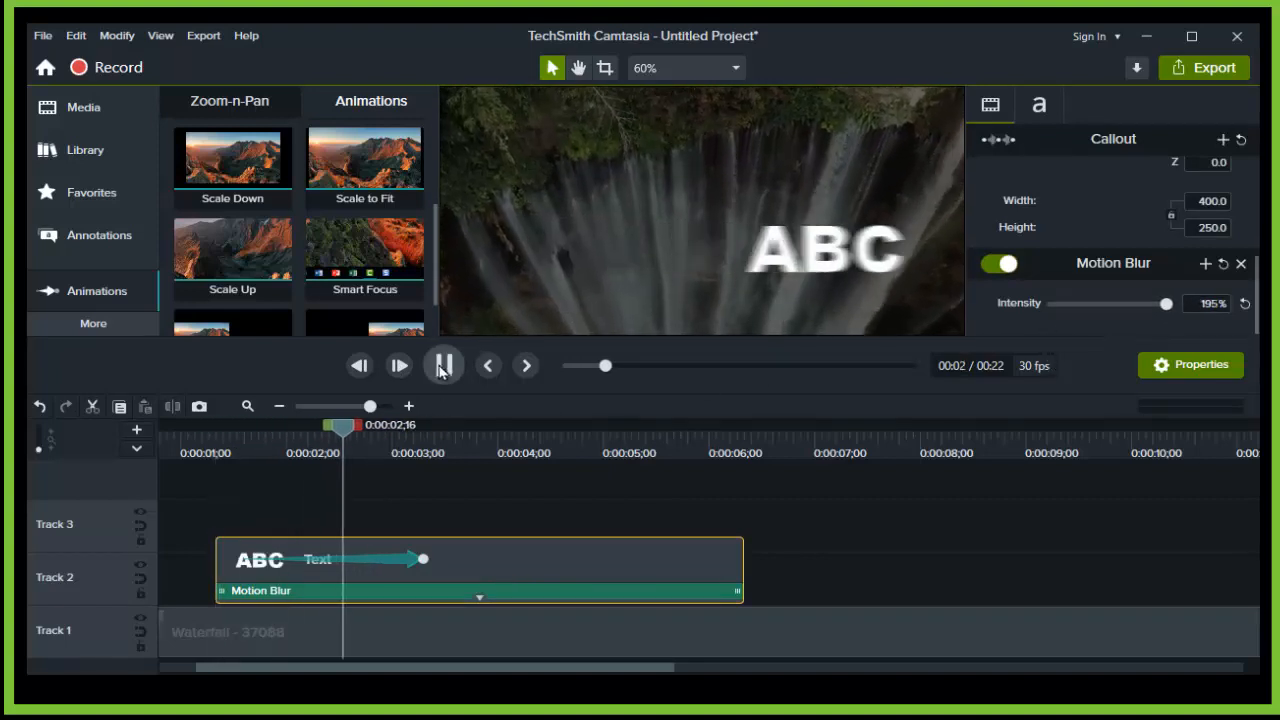